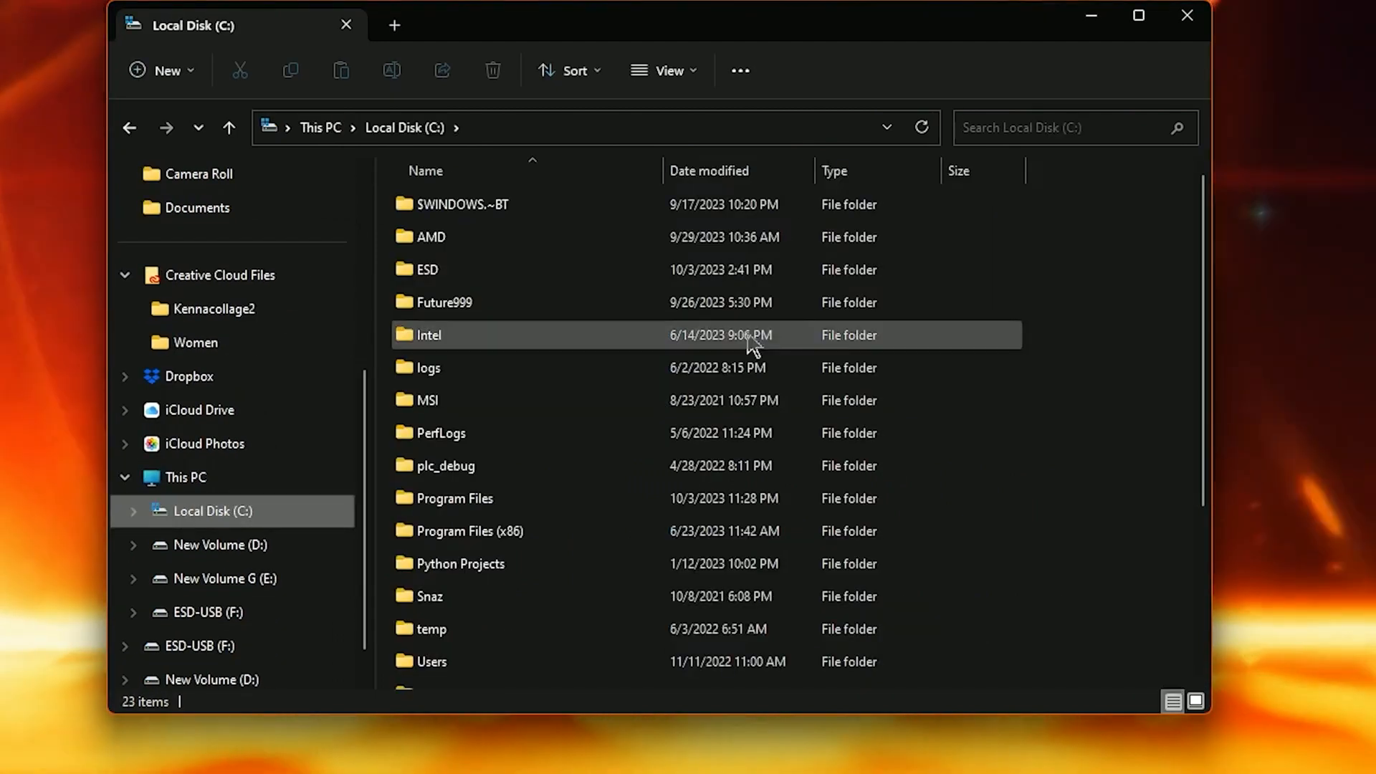
Browse into C:\Windows\System32 and scroll down to the GameBarPresenceWriter files
{"action": "scroll", "scroll_direction": "down", "scroll_amount": 3}
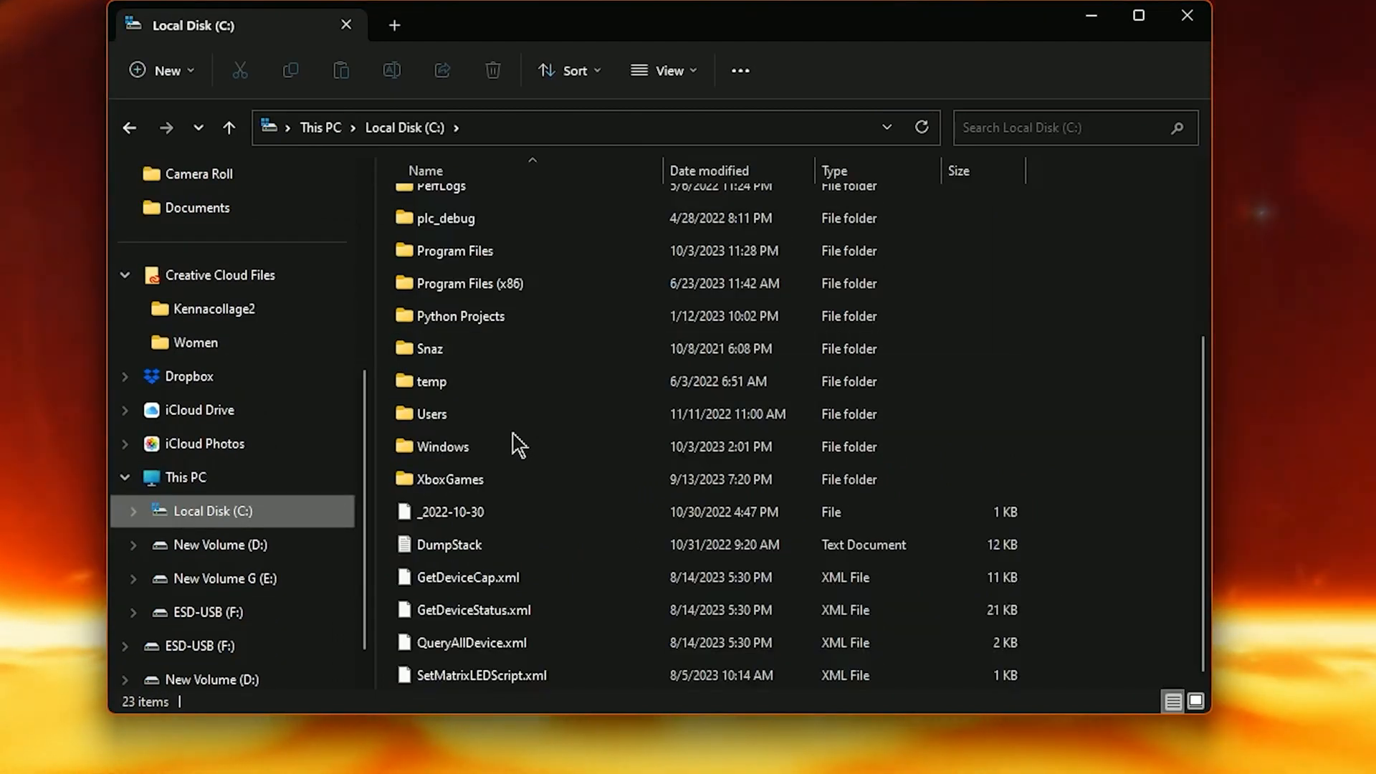
{"action": "double_click", "coordinate": [443, 446]}
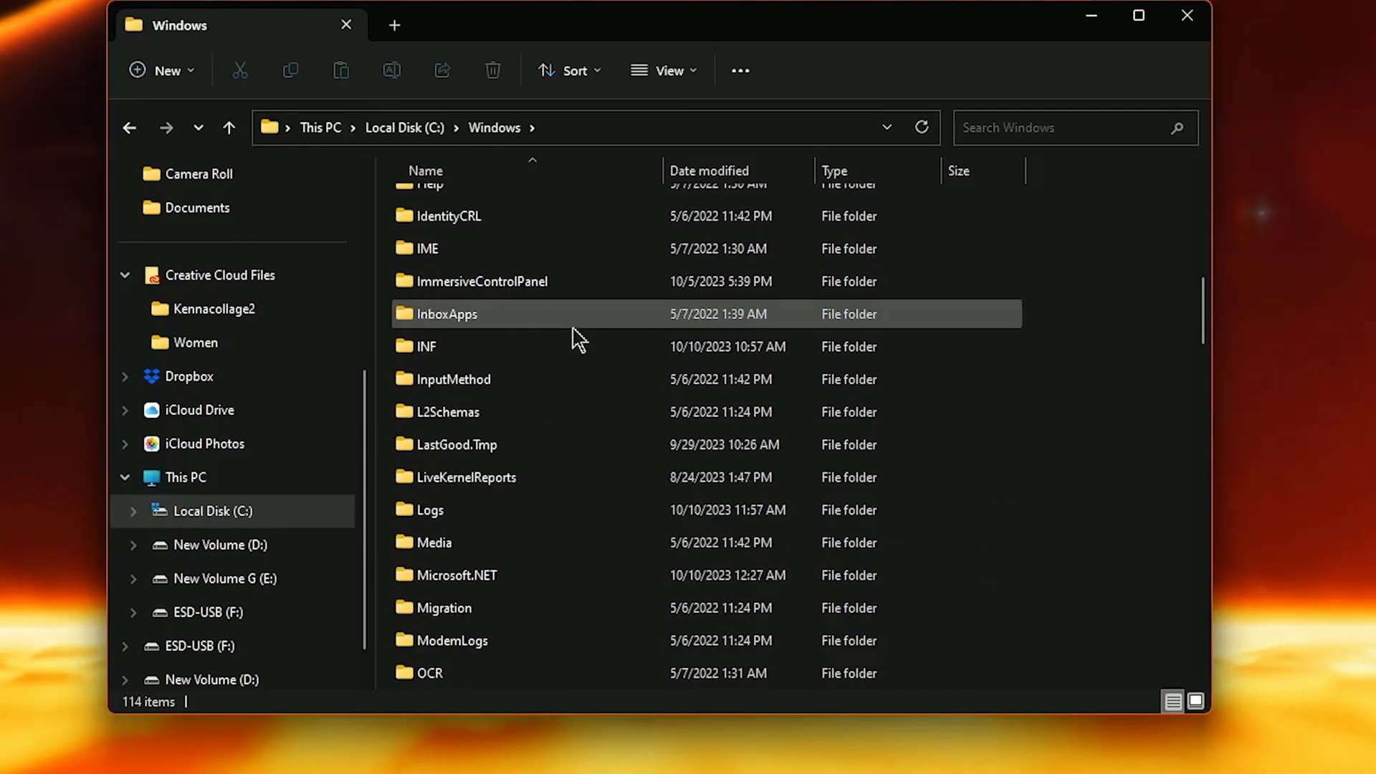
{"action": "scroll", "scroll_direction": "down", "scroll_amount": 3}
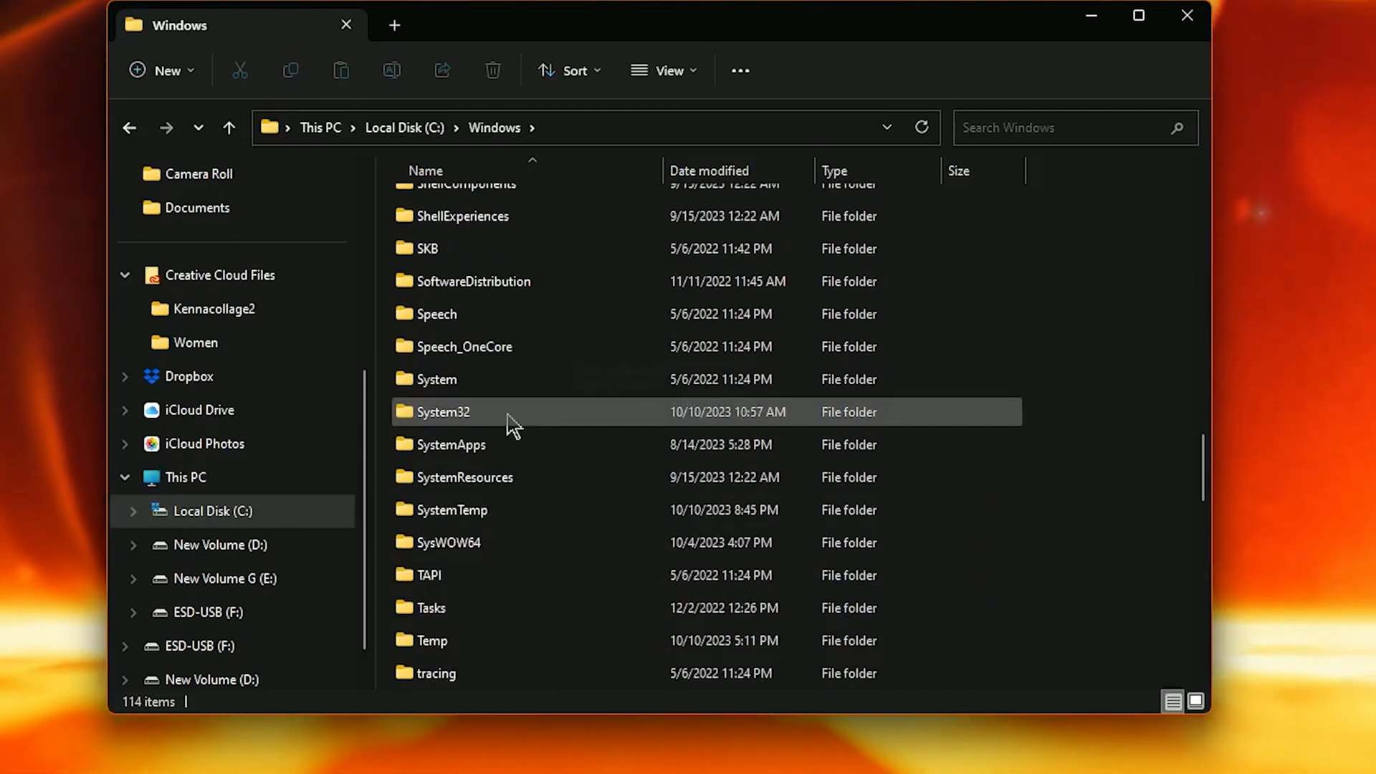
{"action": "double_click", "coordinate": [444, 412]}
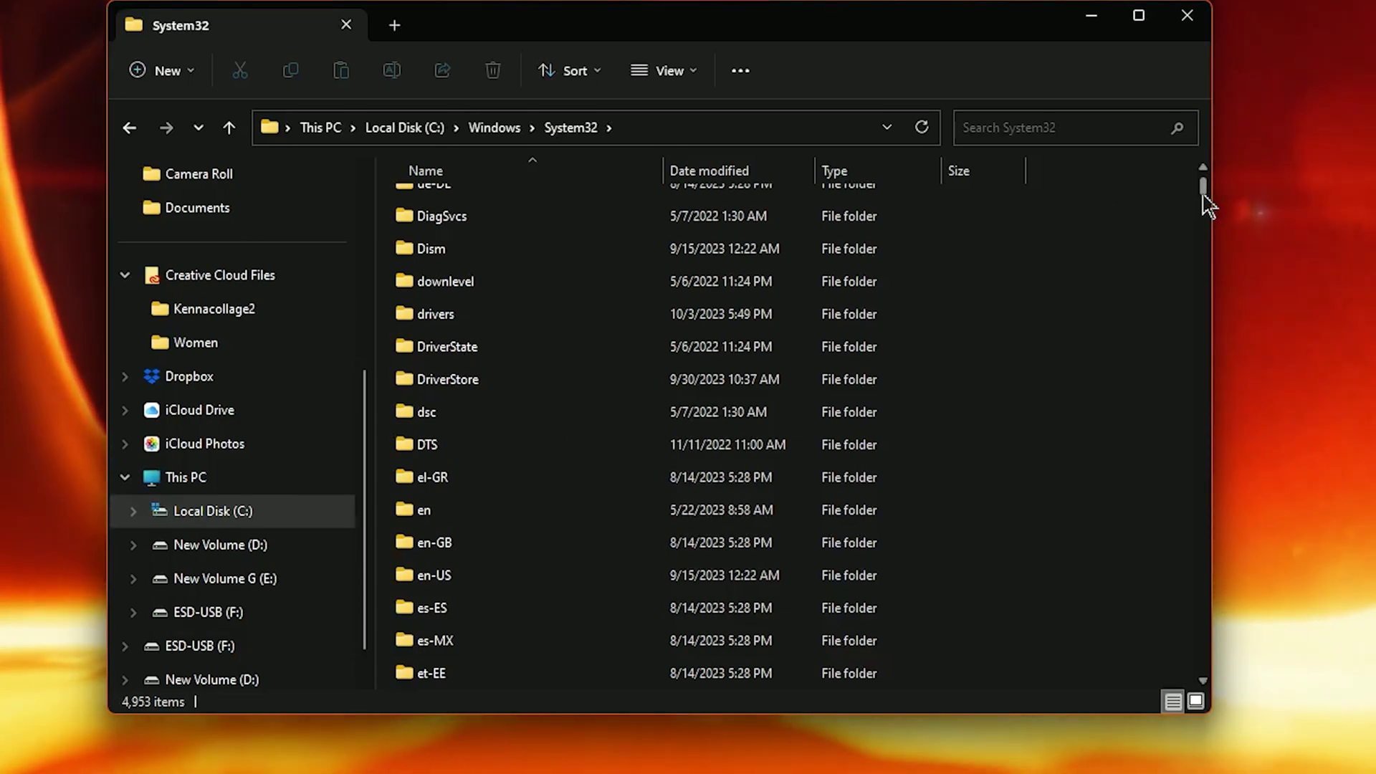
{"action": "scroll", "scroll_direction": "down", "scroll_amount": 3}
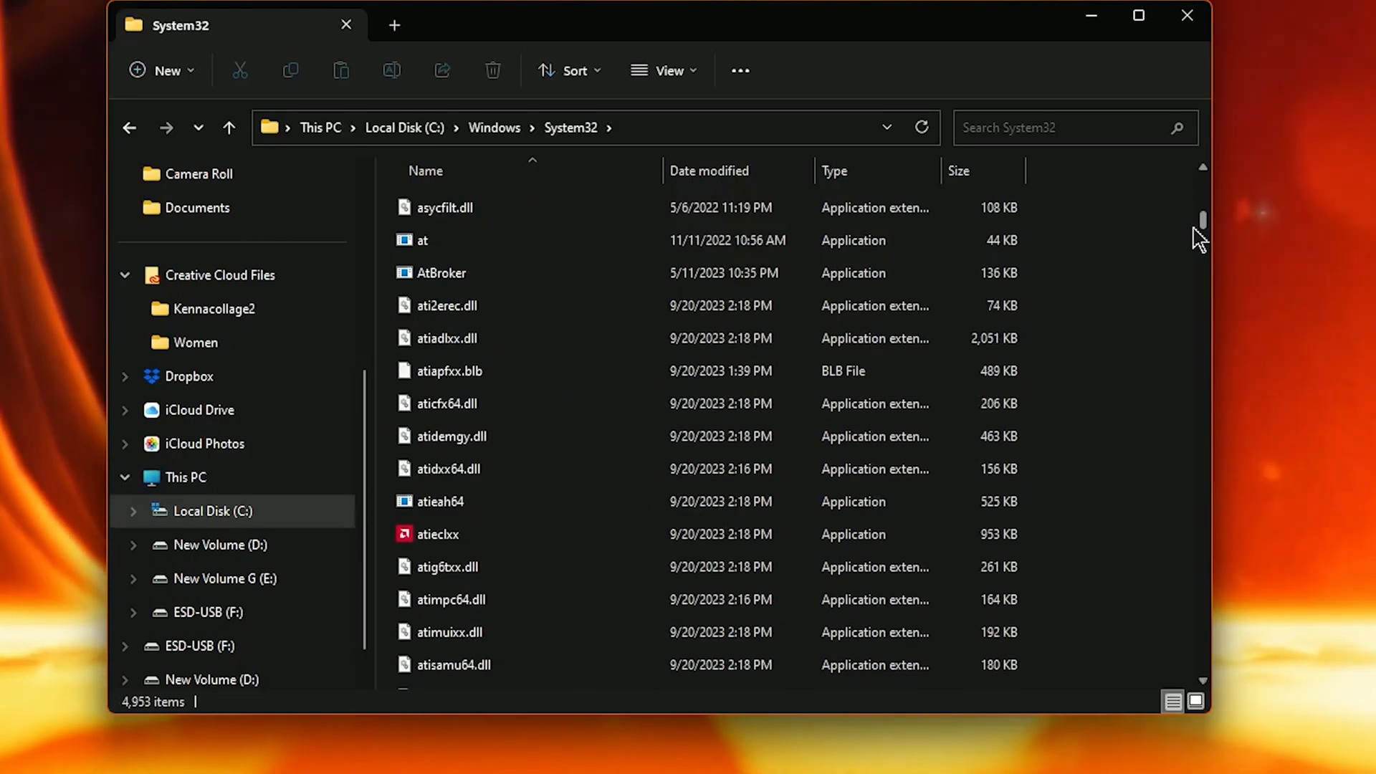
{"action": "scroll", "scroll_direction": "down", "scroll_amount": 3}
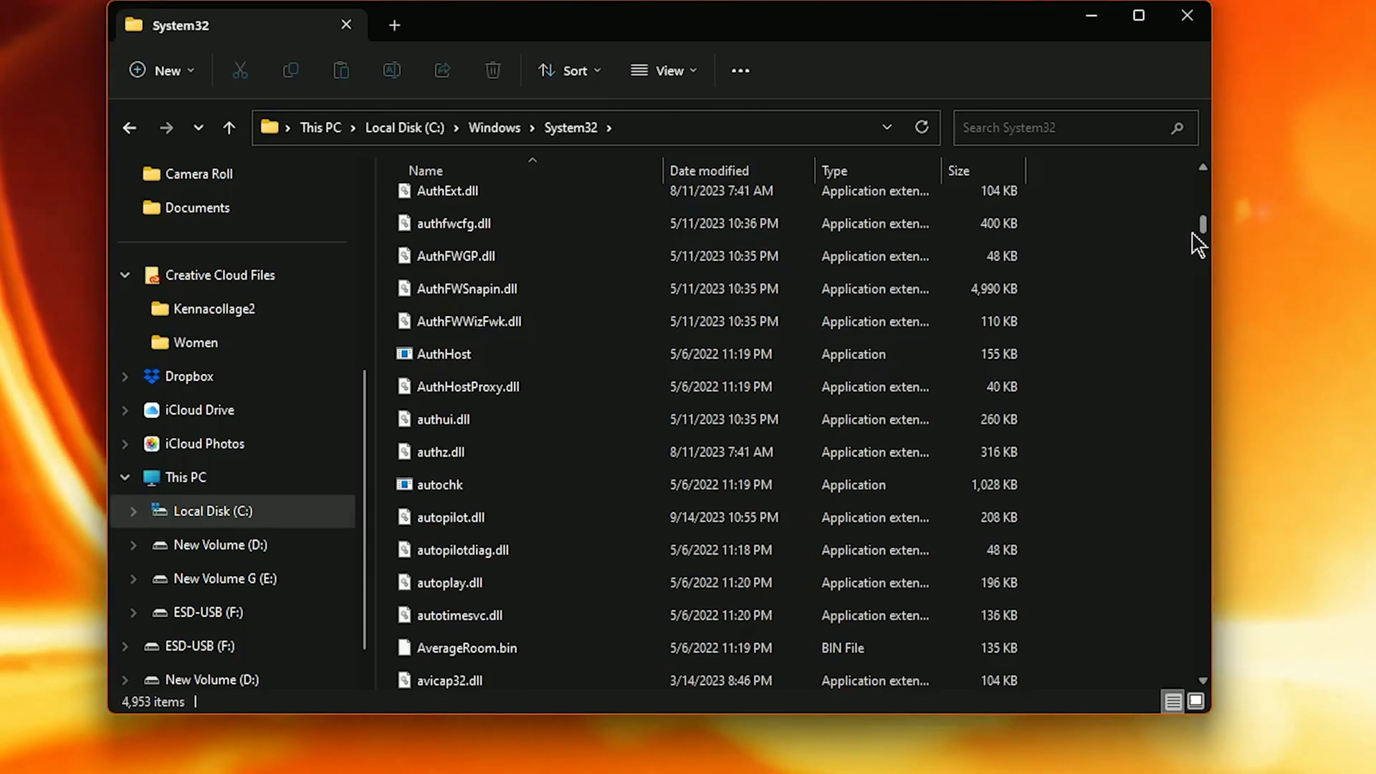
{"action": "scroll", "scroll_direction": "down", "scroll_amount": 3}
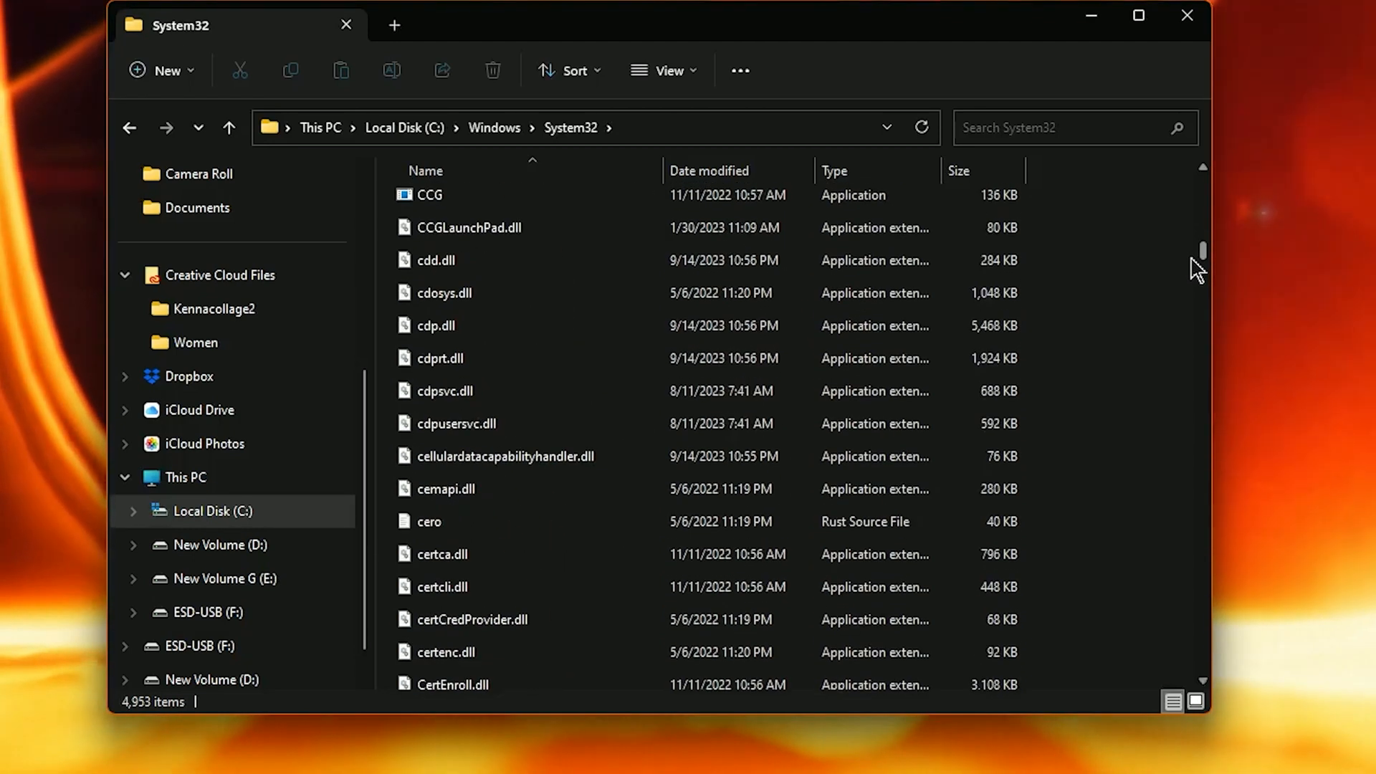
{"action": "scroll", "scroll_direction": "down", "scroll_amount": 3}
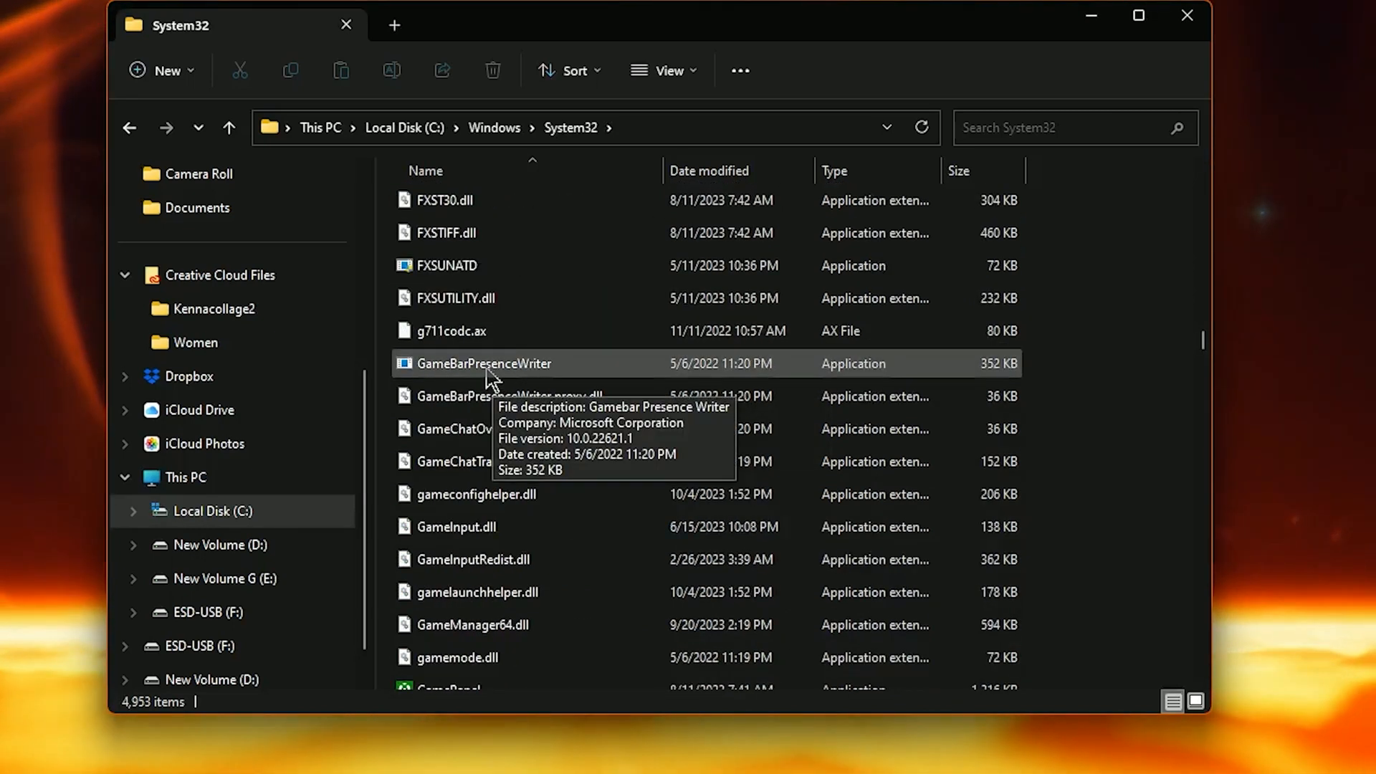
Change GameBarPresenceWriter's owner from TrustedInstaller to the local Owner account
{"action": "left_click", "coordinate": [484, 363]}
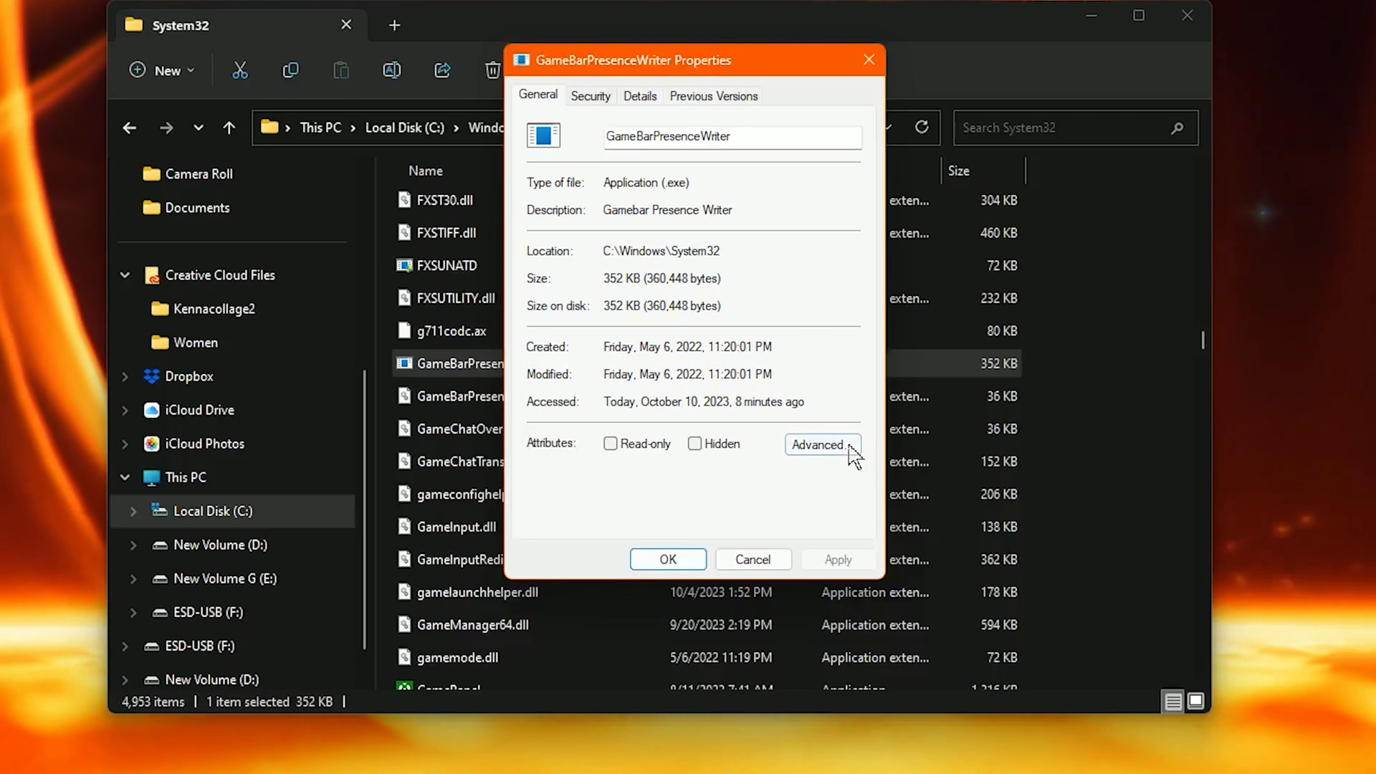
{"action": "left_click", "coordinate": [591, 96]}
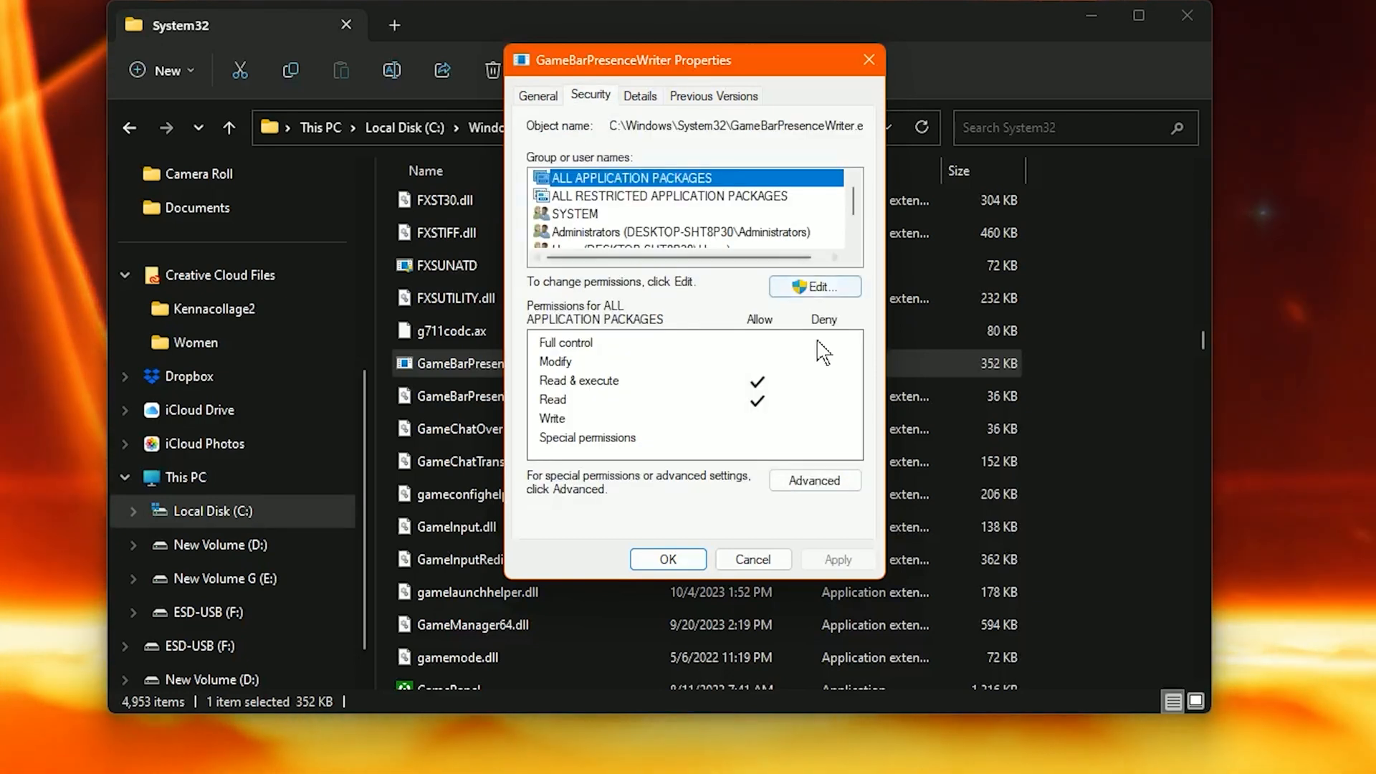
{"action": "left_click", "coordinate": [816, 480]}
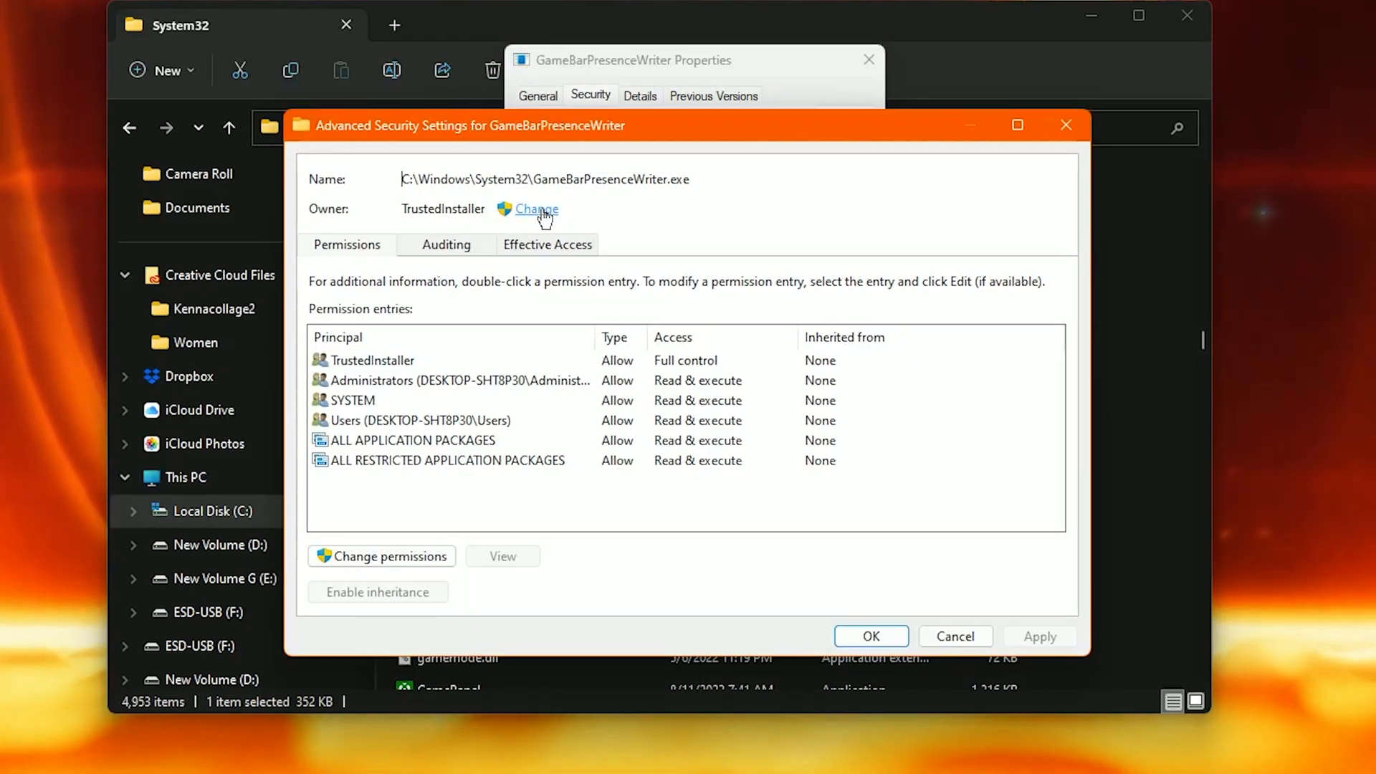
{"action": "left_click", "coordinate": [535, 208]}
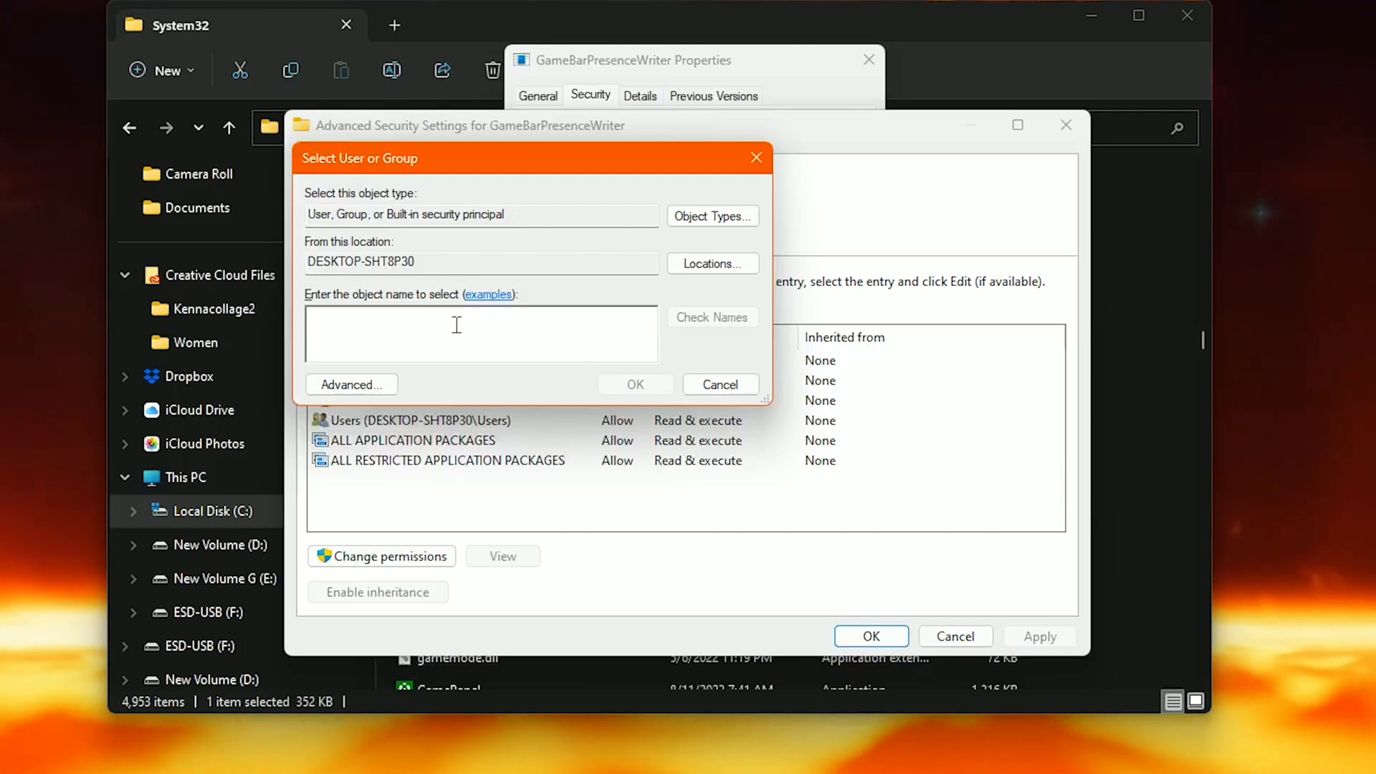
{"action": "type", "text": "Owner"}
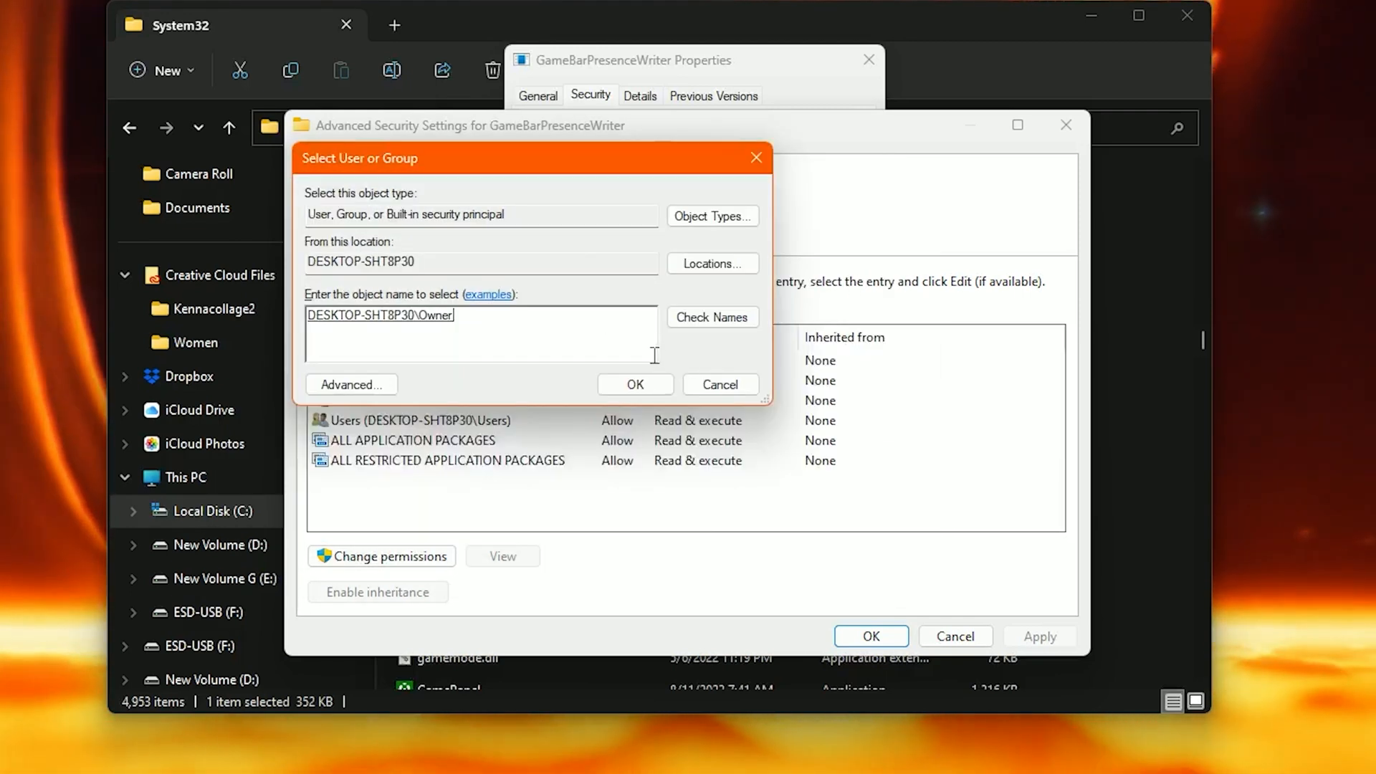
{"action": "left_click", "coordinate": [635, 384]}
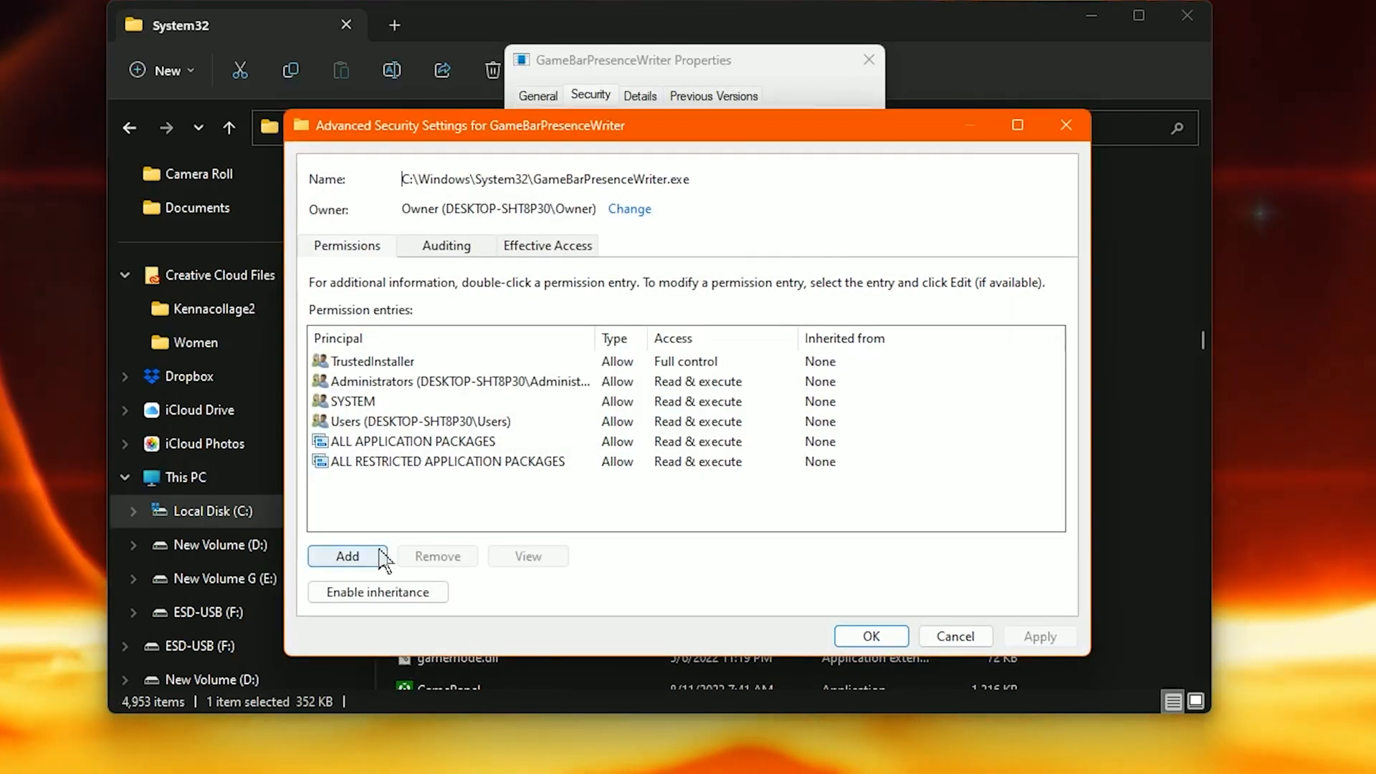
Add a Full control permission entry for Owner on GameBarPresenceWriter and save it
{"action": "left_click", "coordinate": [347, 557]}
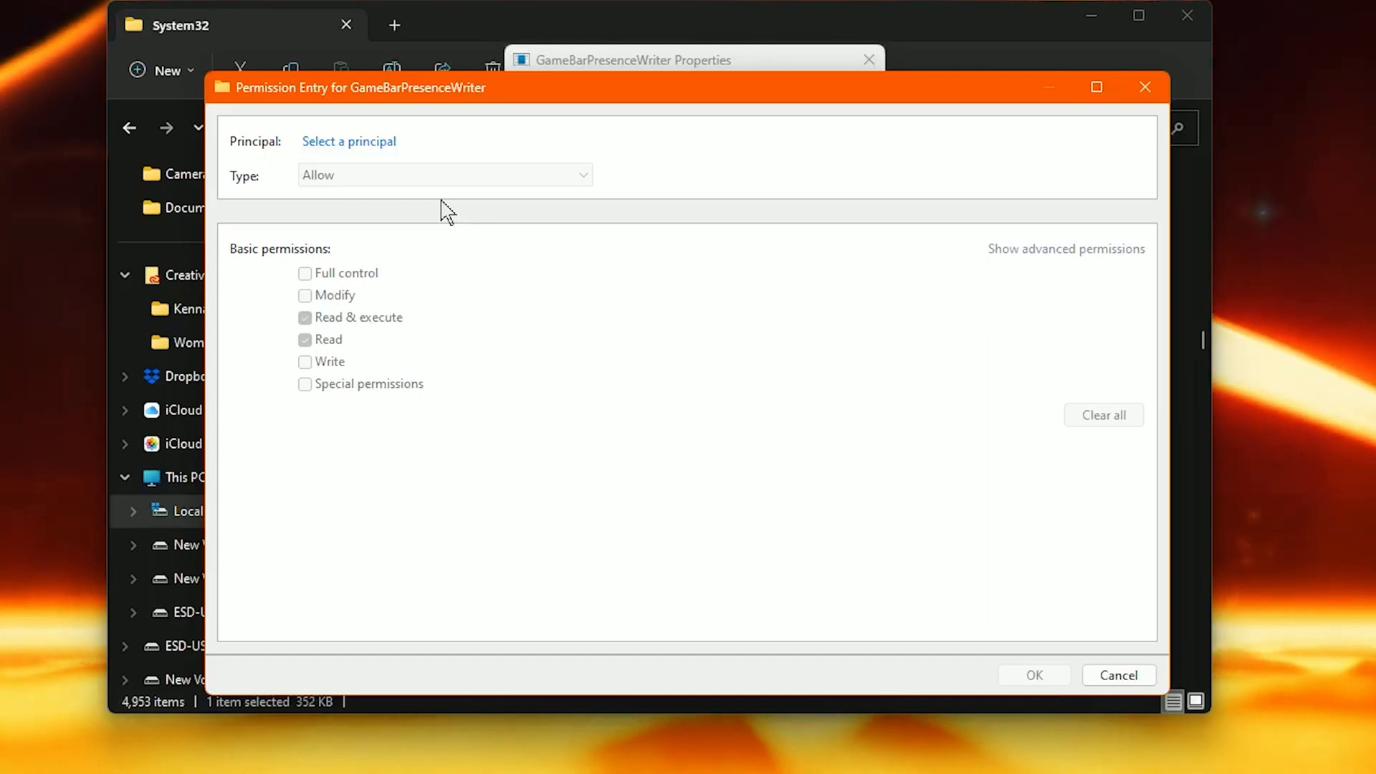
{"action": "left_click", "coordinate": [349, 141]}
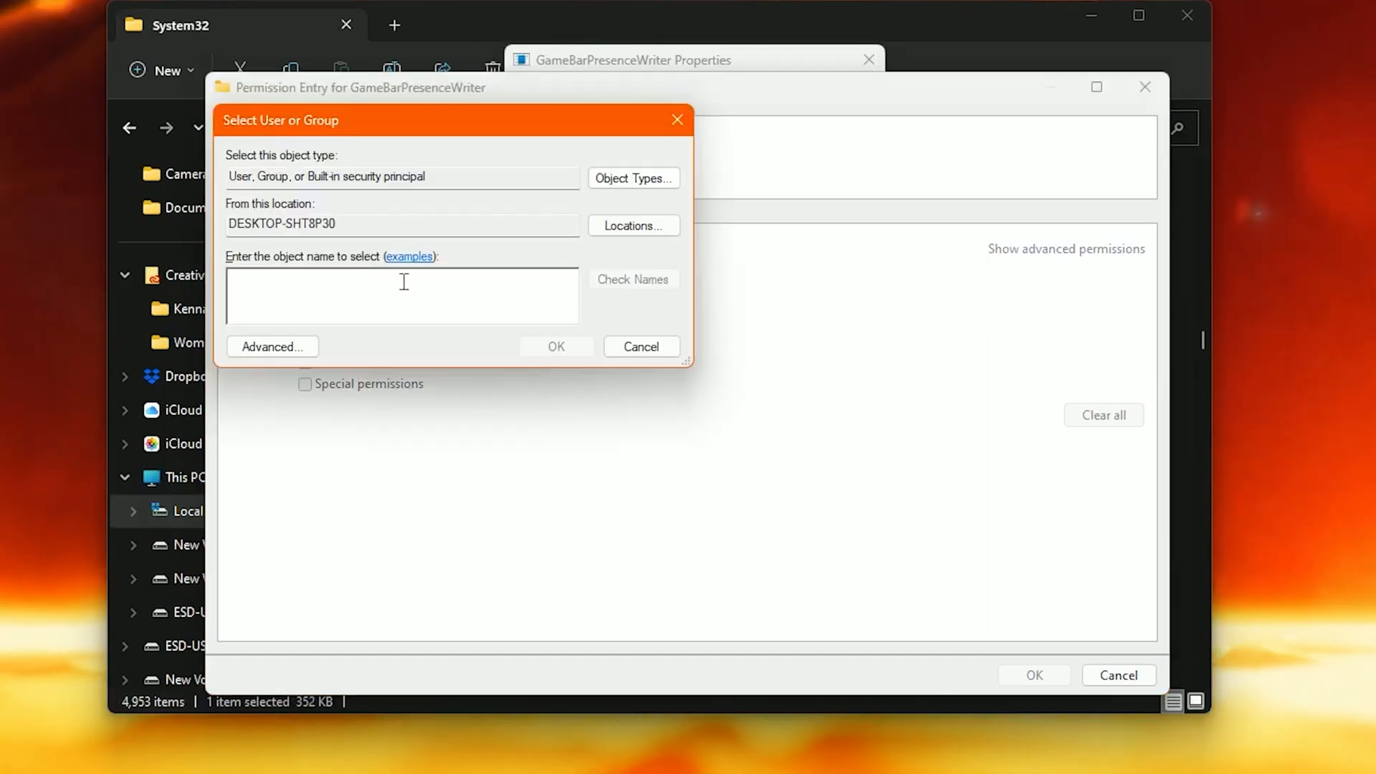
{"action": "type", "text": "Ow"}
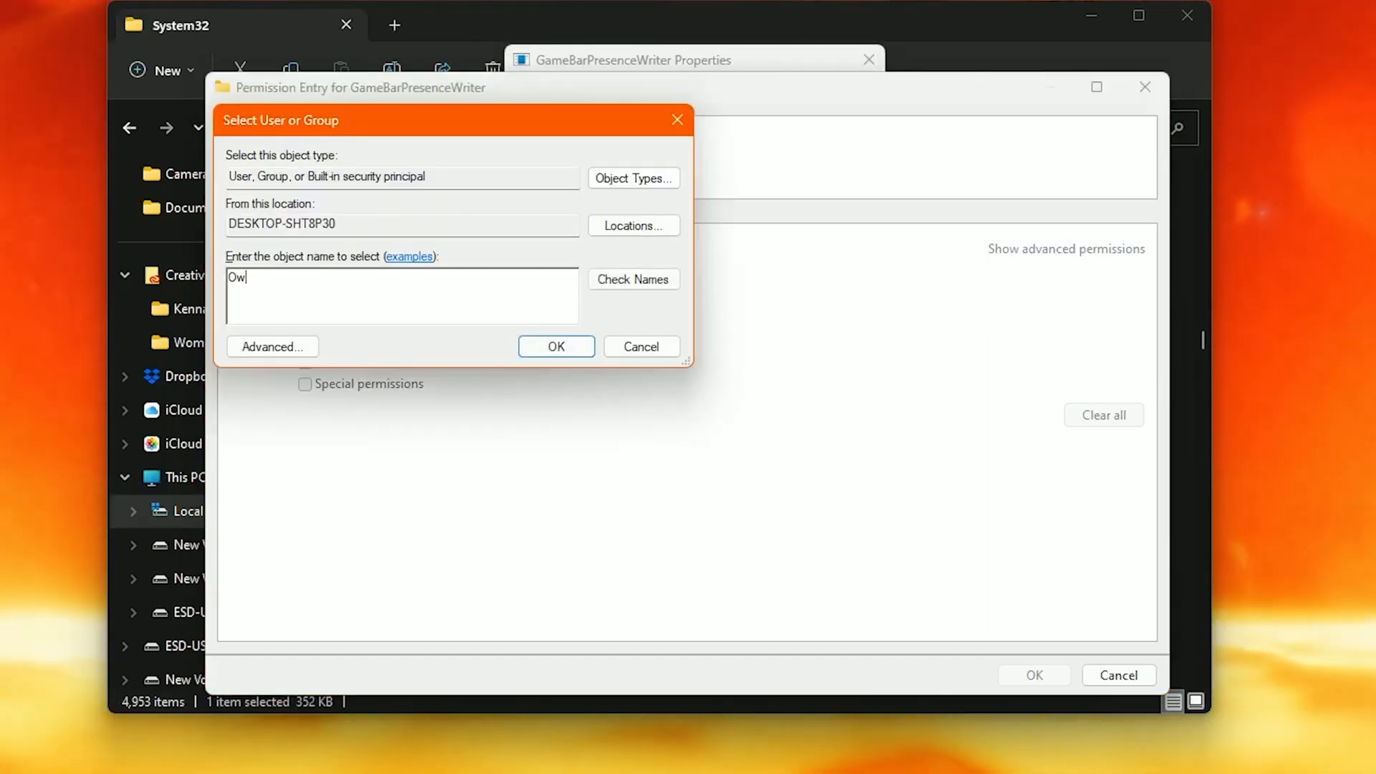
{"action": "left_click", "coordinate": [633, 279]}
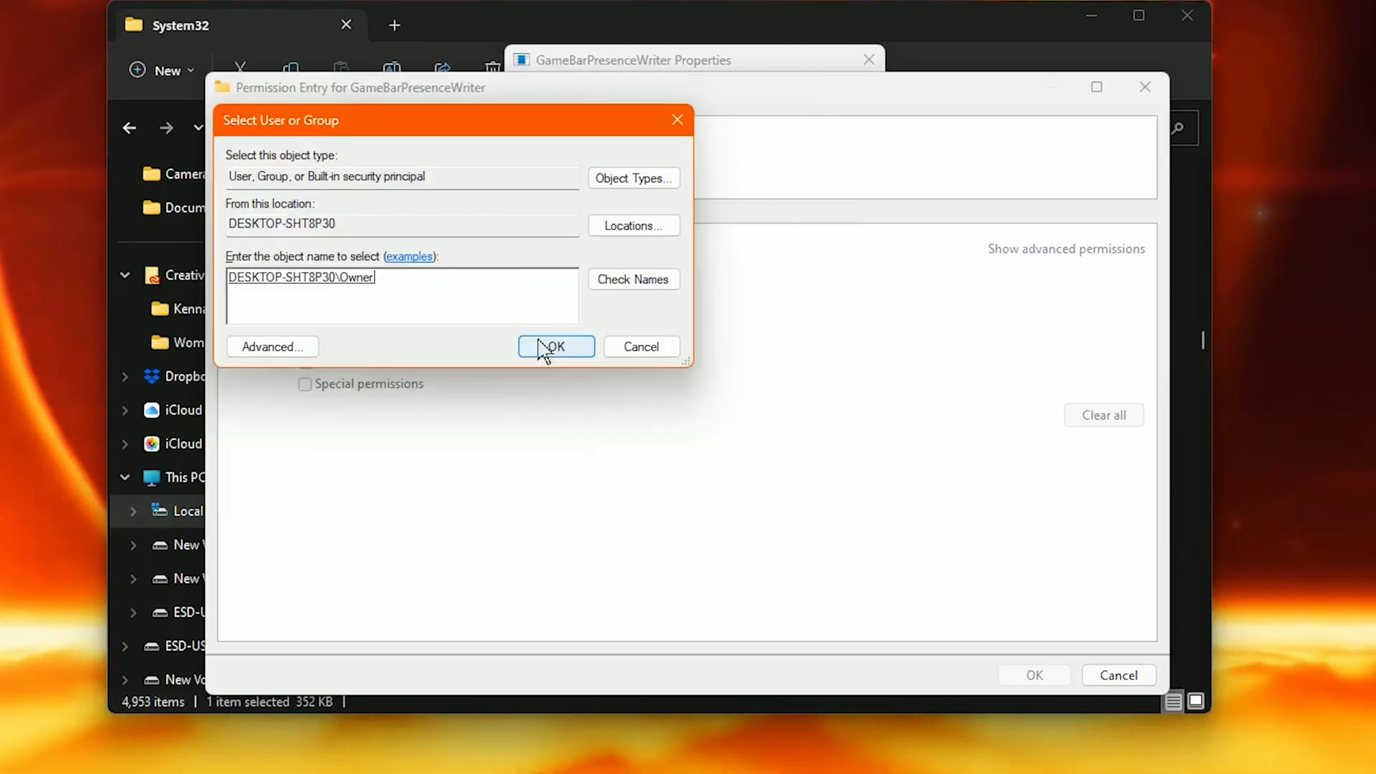
{"action": "left_click", "coordinate": [555, 346]}
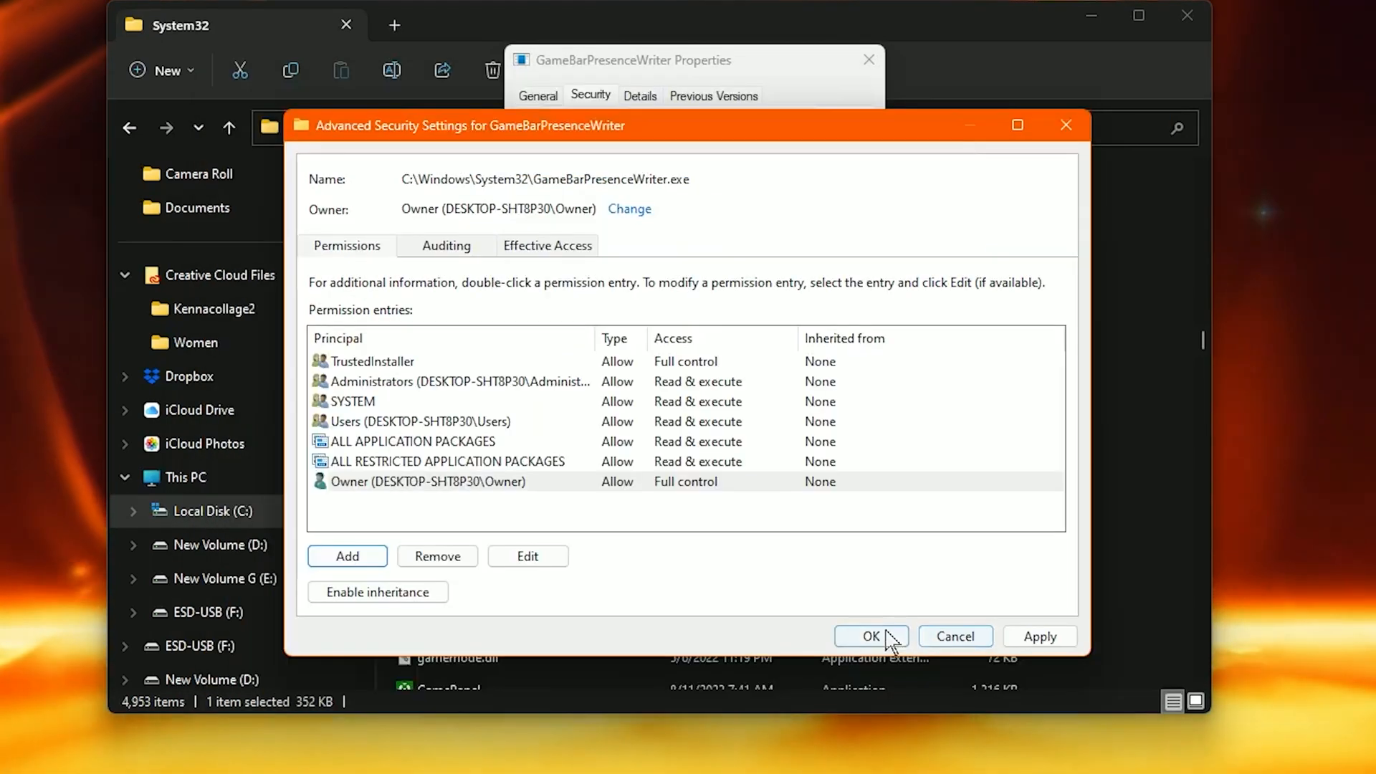
{"action": "left_click", "coordinate": [871, 637]}
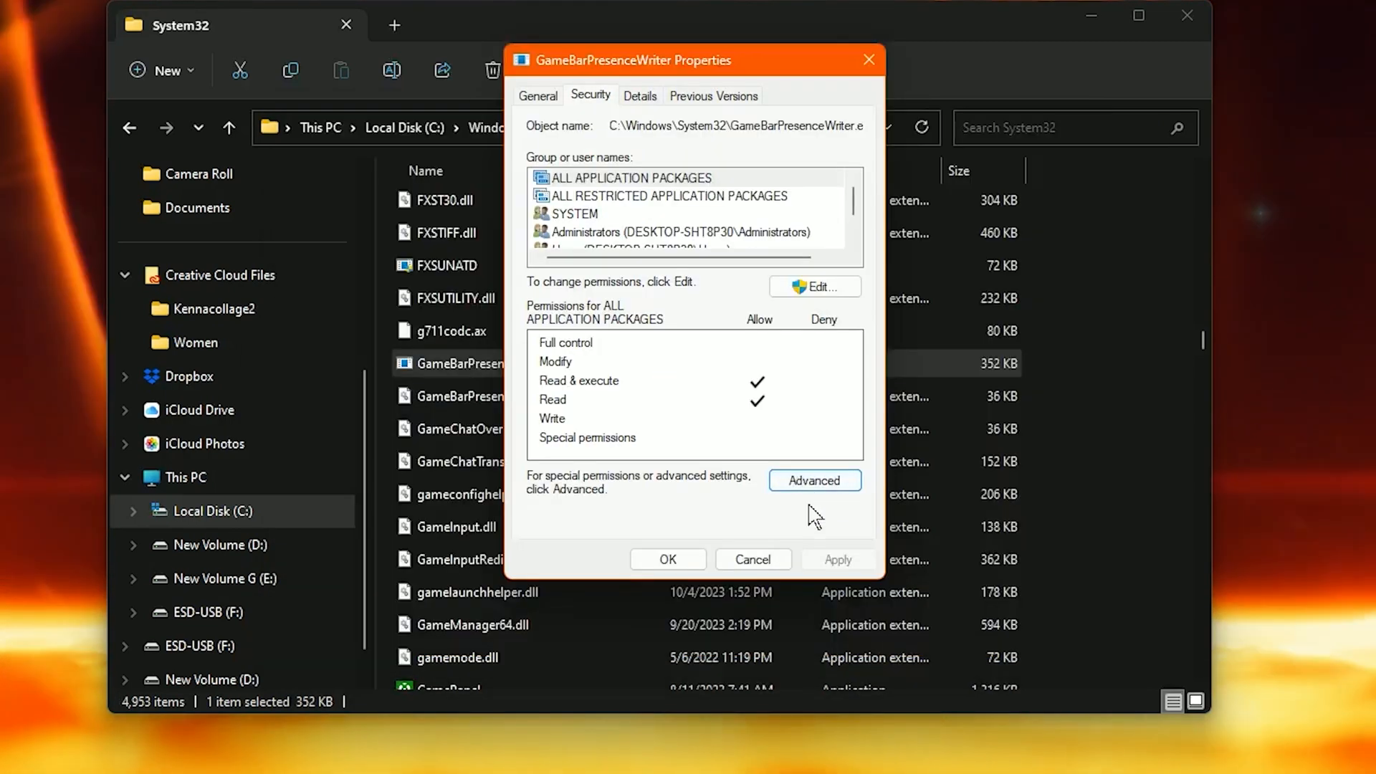
{"action": "mouse_move", "coordinate": [816, 492]}
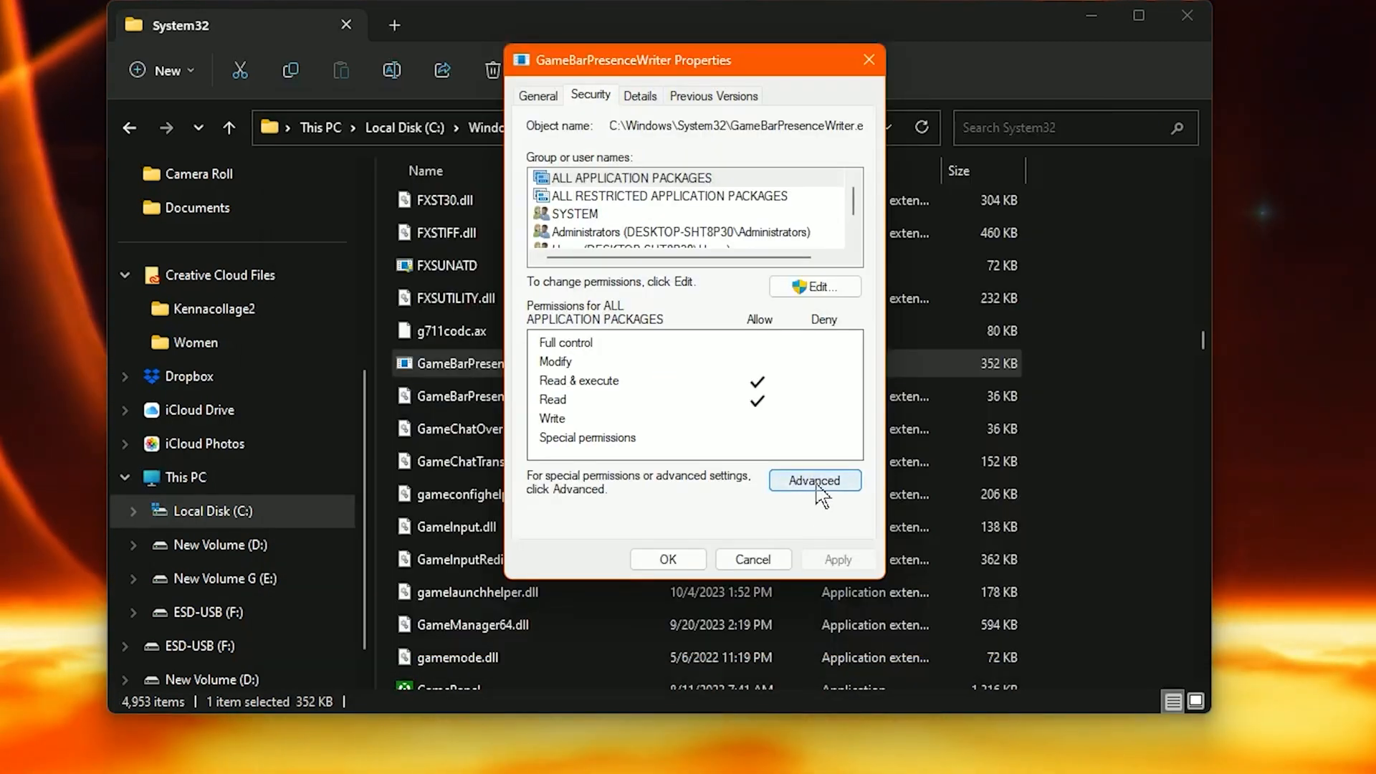
Set GameBarPresenceWriter's owner back to TrustedInstaller by pasting the account name
{"action": "left_click", "coordinate": [815, 480]}
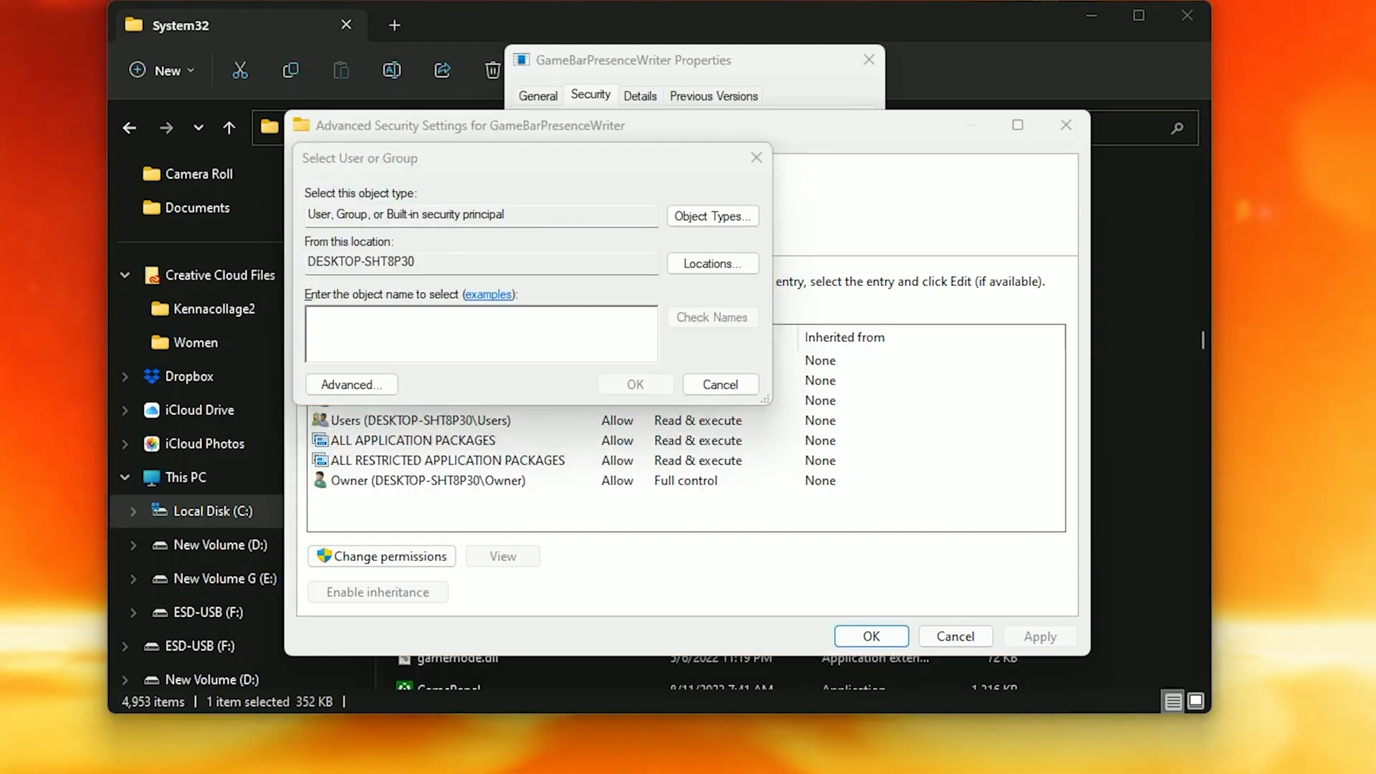
{"action": "right_click", "coordinate": [460, 351]}
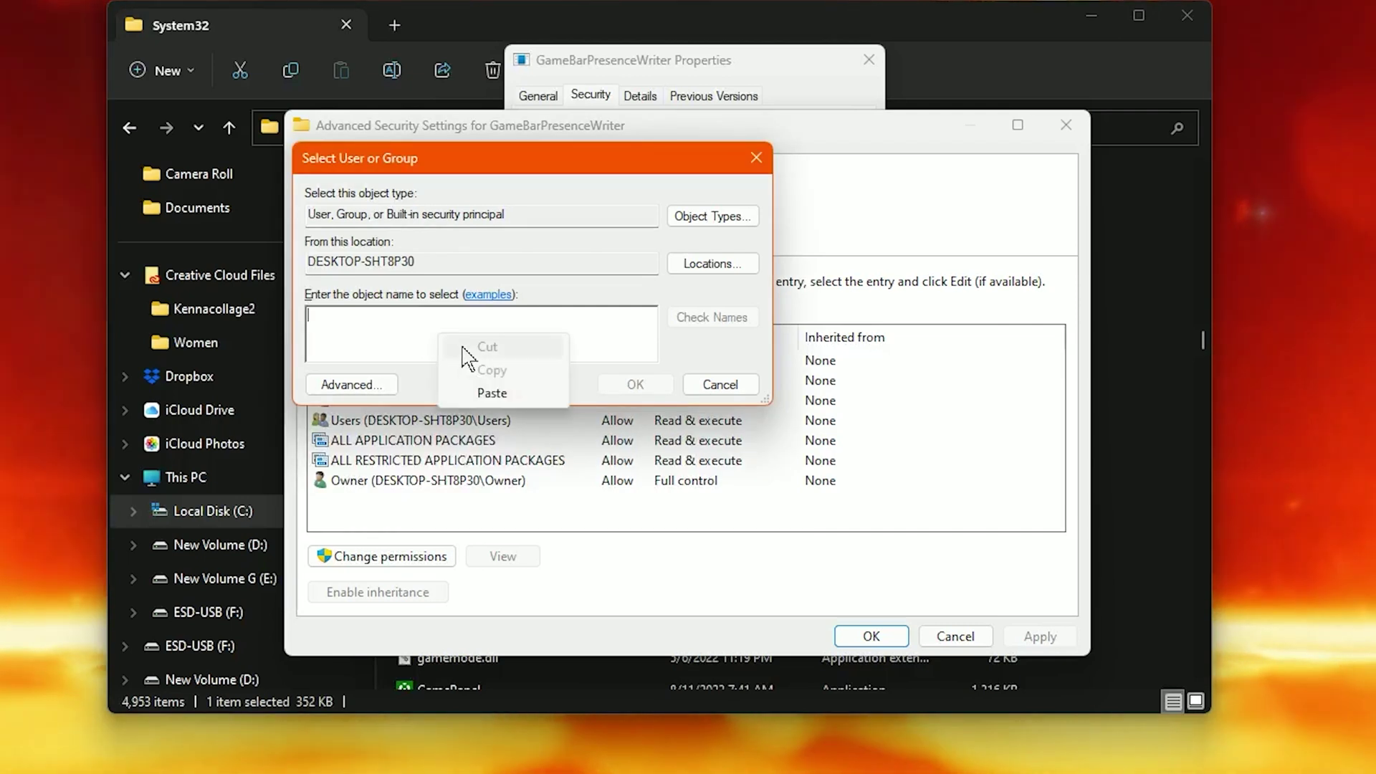
{"action": "left_click", "coordinate": [492, 393]}
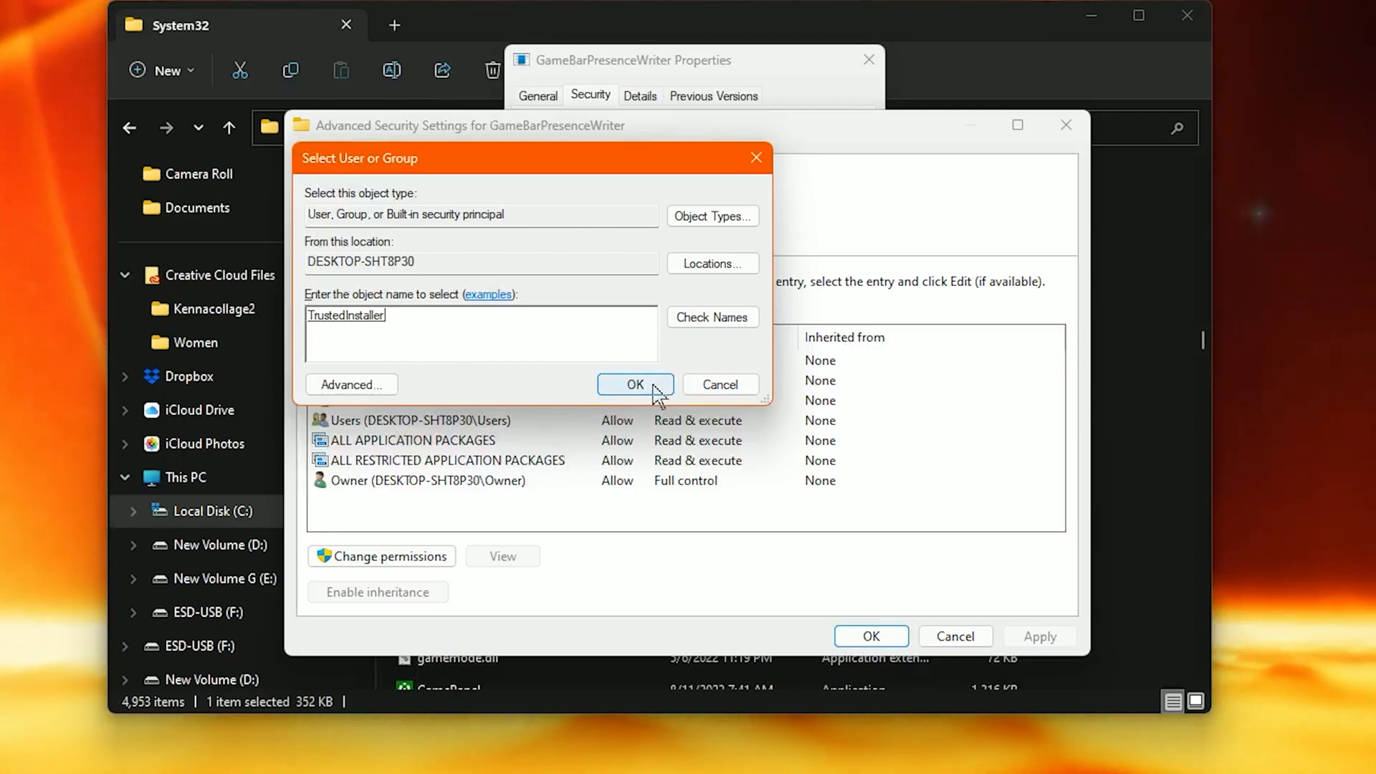
{"action": "left_click", "coordinate": [635, 384]}
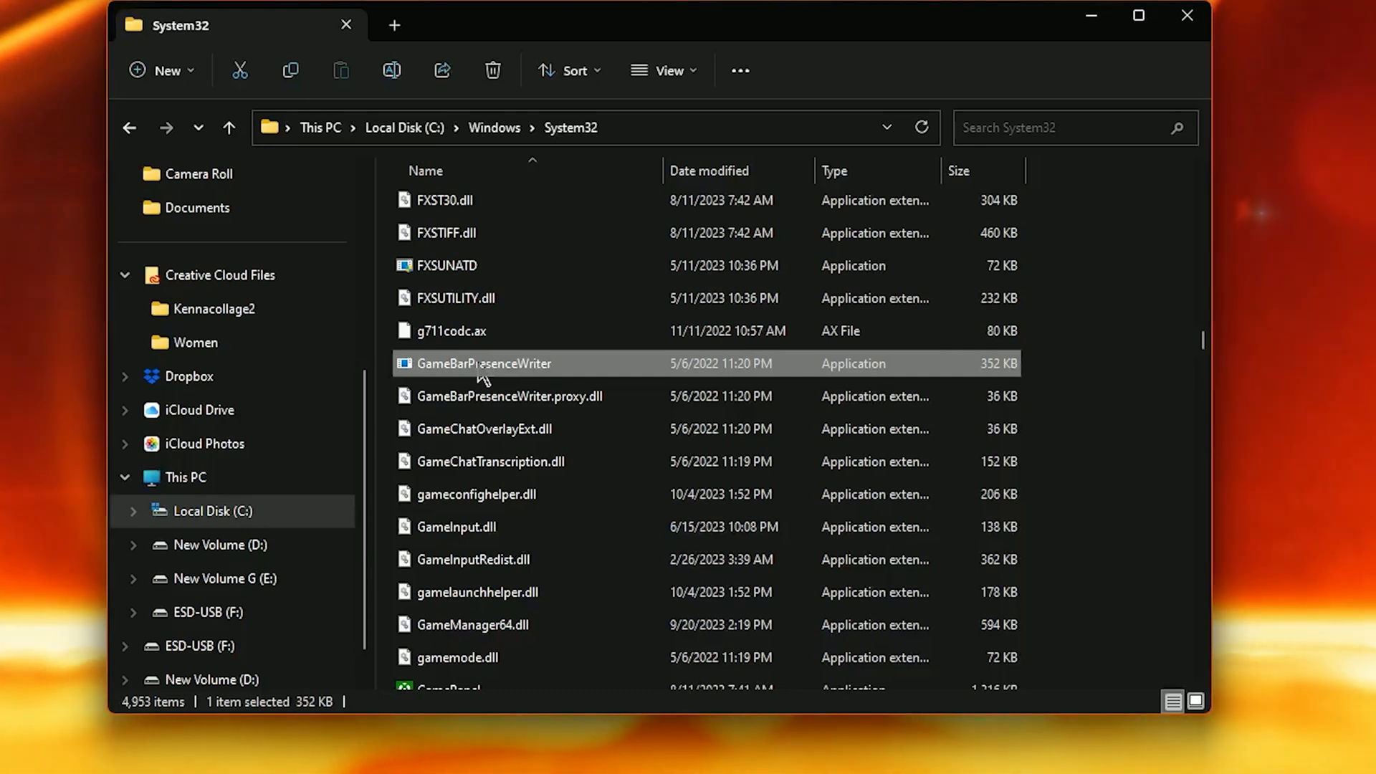
Rename GameBarPresenceWriter to disable it, approving the administrator prompt
{"action": "right_click", "coordinate": [485, 364]}
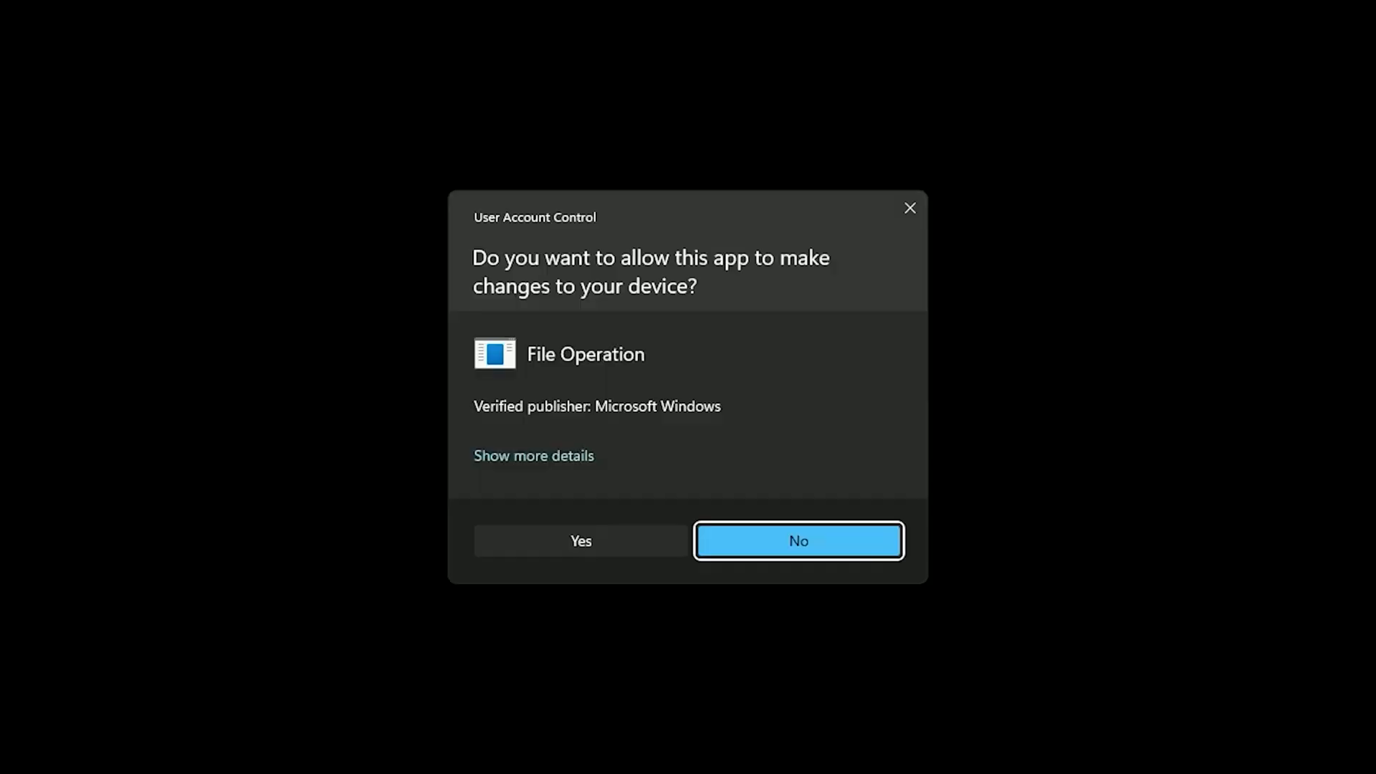
{"action": "left_click", "coordinate": [799, 540]}
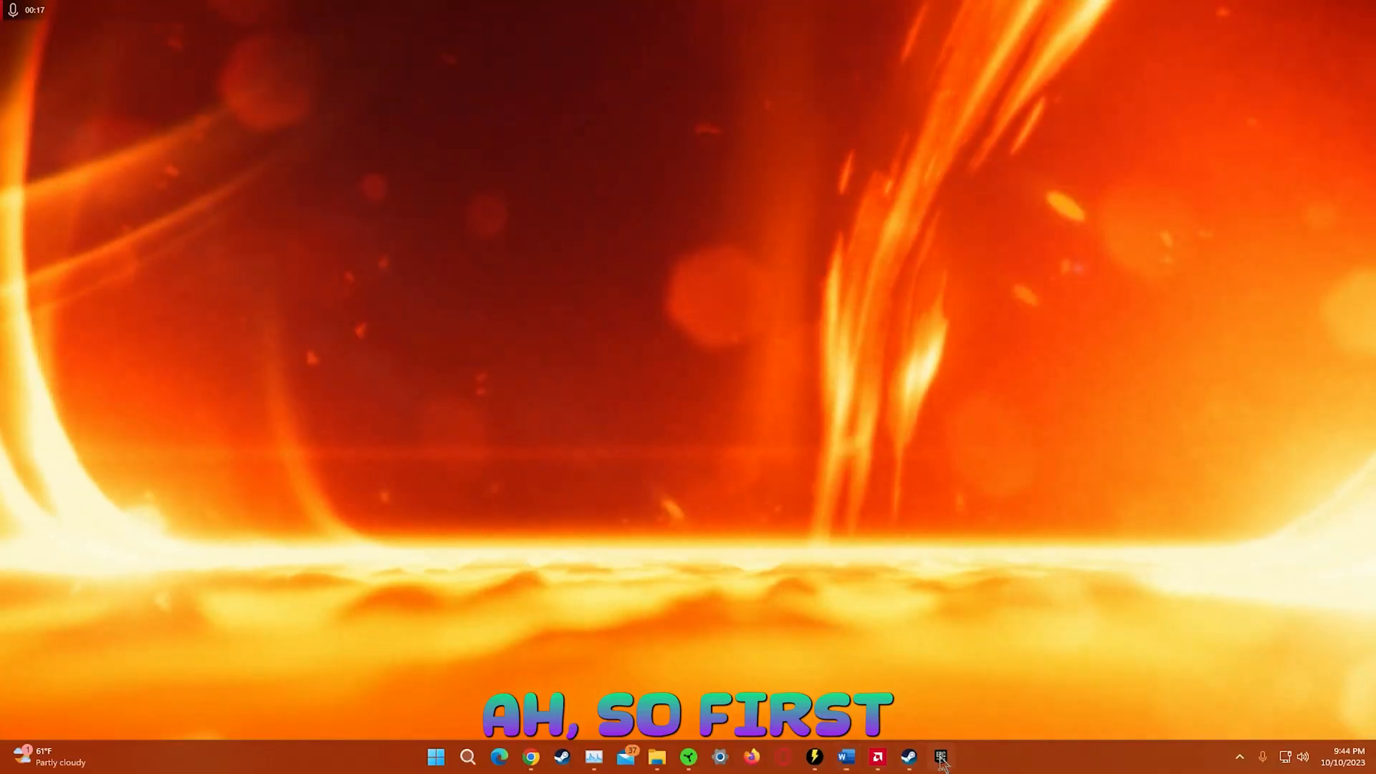
Launch Fortnite from the Epic Games Launcher library
{"action": "left_click", "coordinate": [940, 752]}
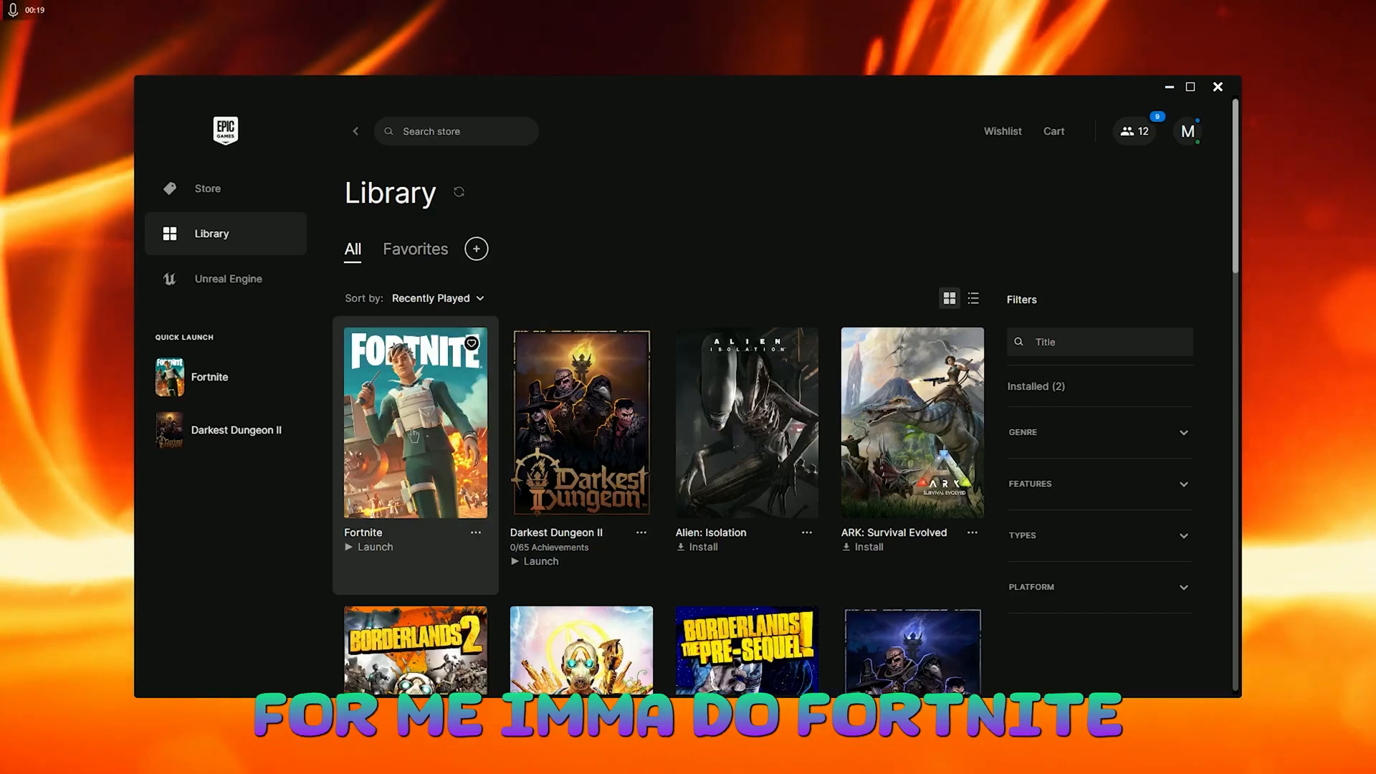
{"action": "left_click", "coordinate": [368, 547]}
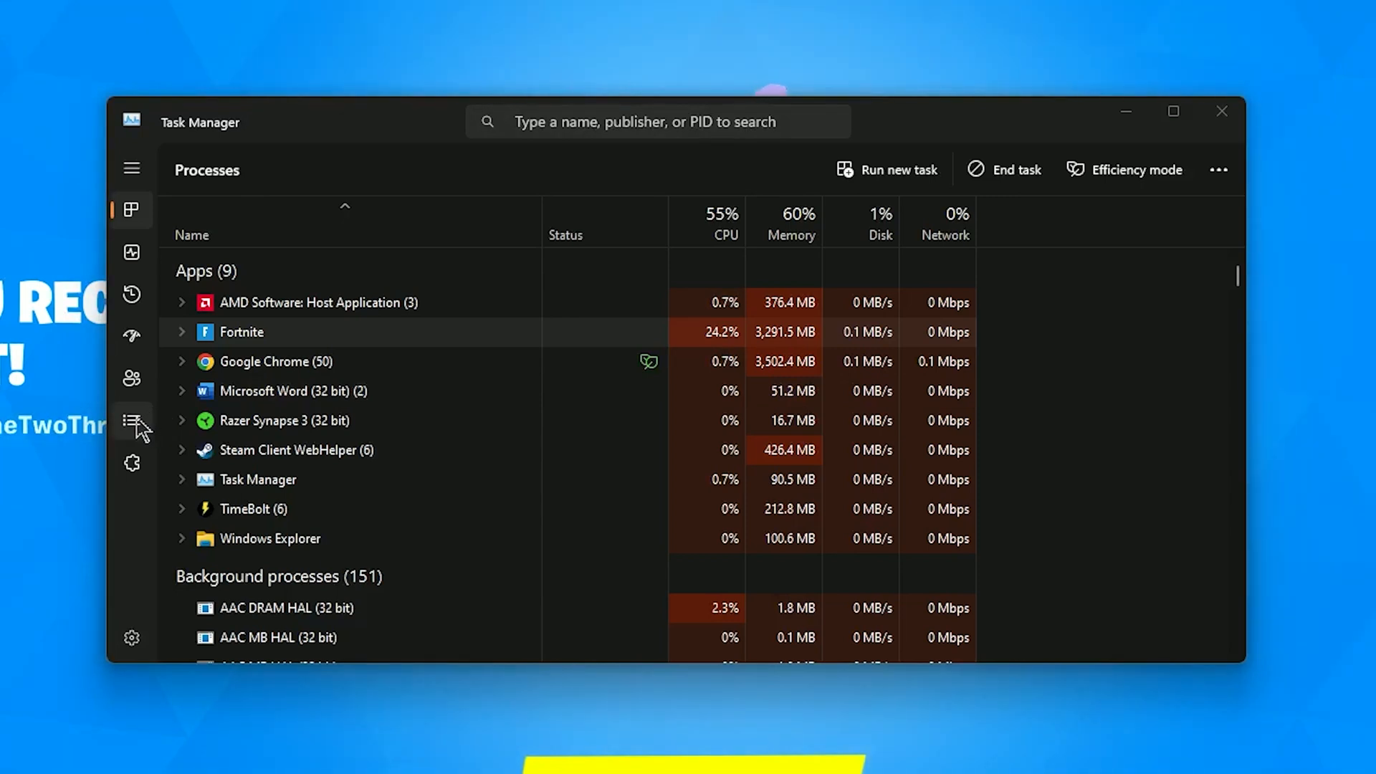
Show Task Manager's Details list and select FortniteClient-Win64-Shipping.exe
{"action": "left_click", "coordinate": [132, 420]}
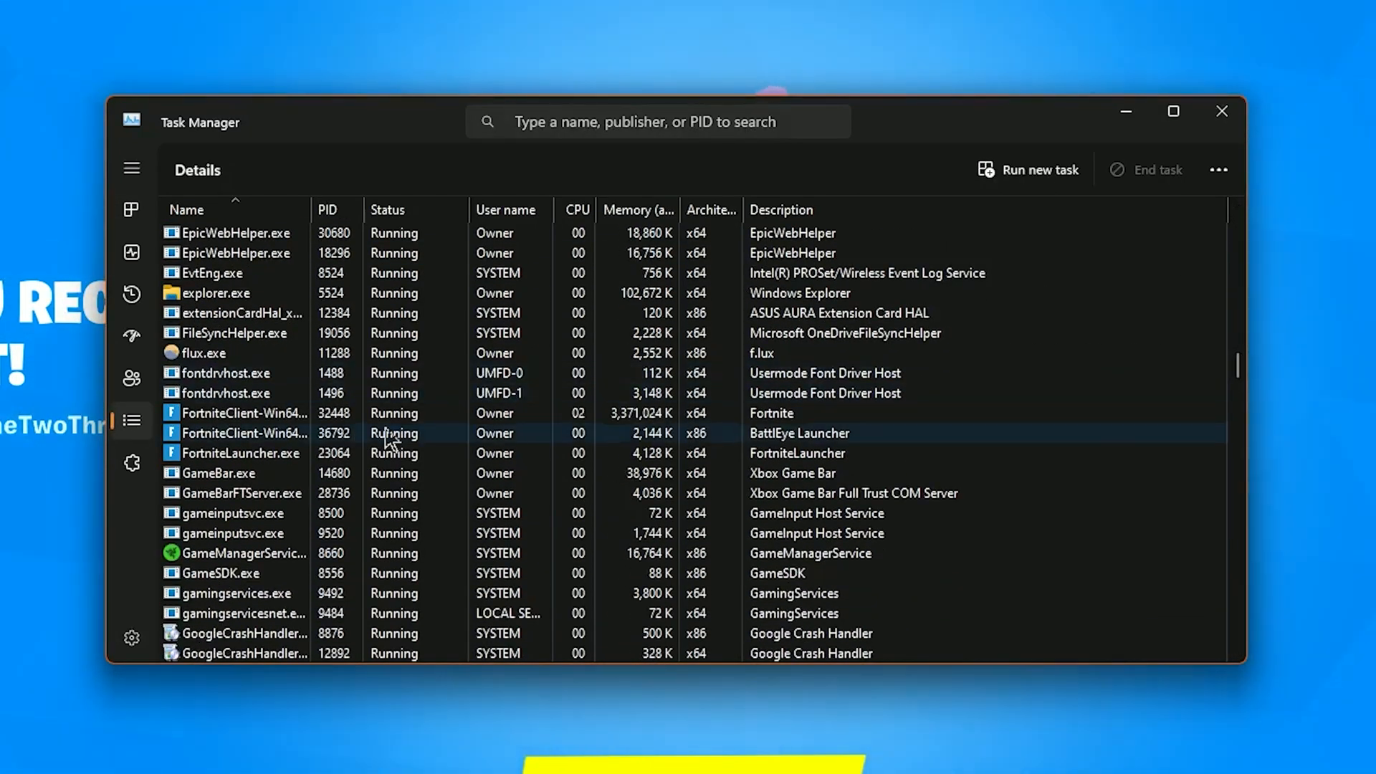
{"action": "left_click", "coordinate": [341, 413]}
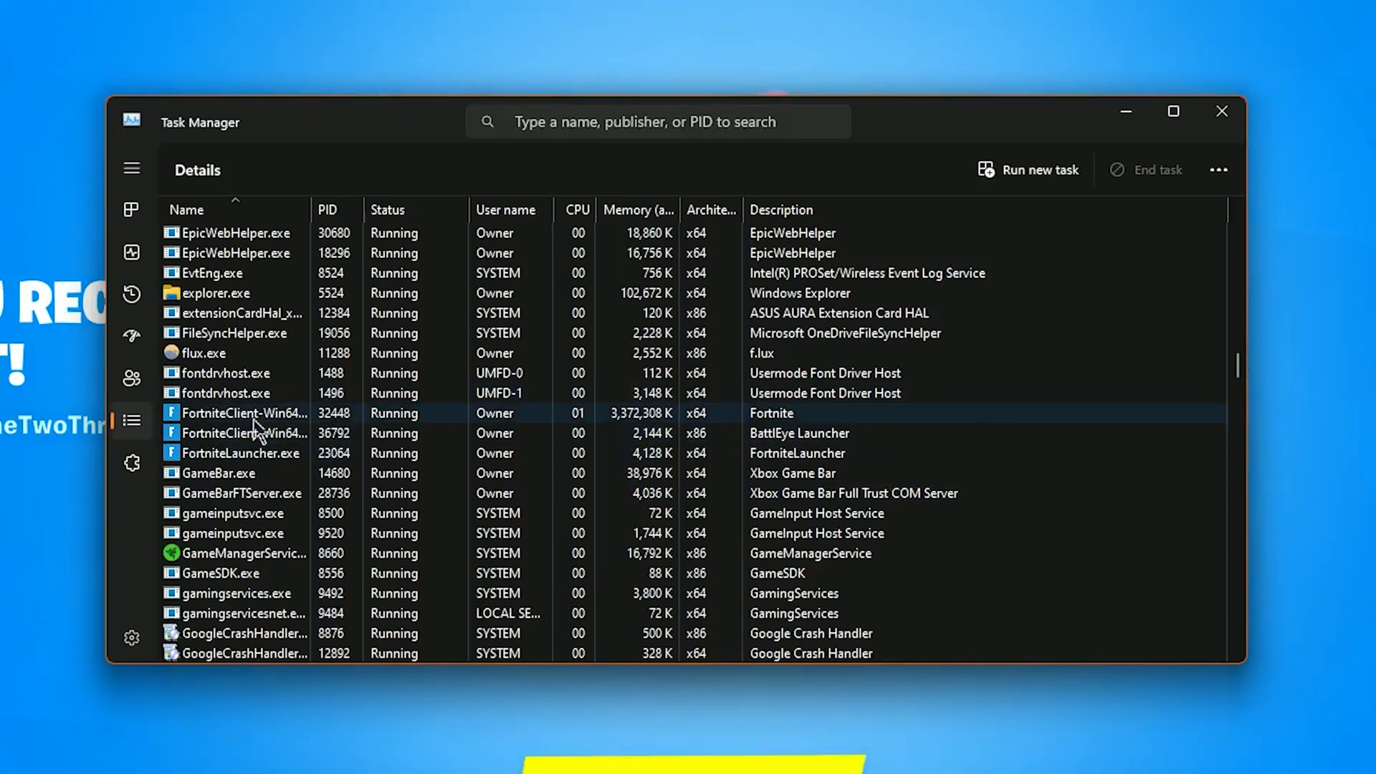
{"action": "mouse_move", "coordinate": [256, 423]}
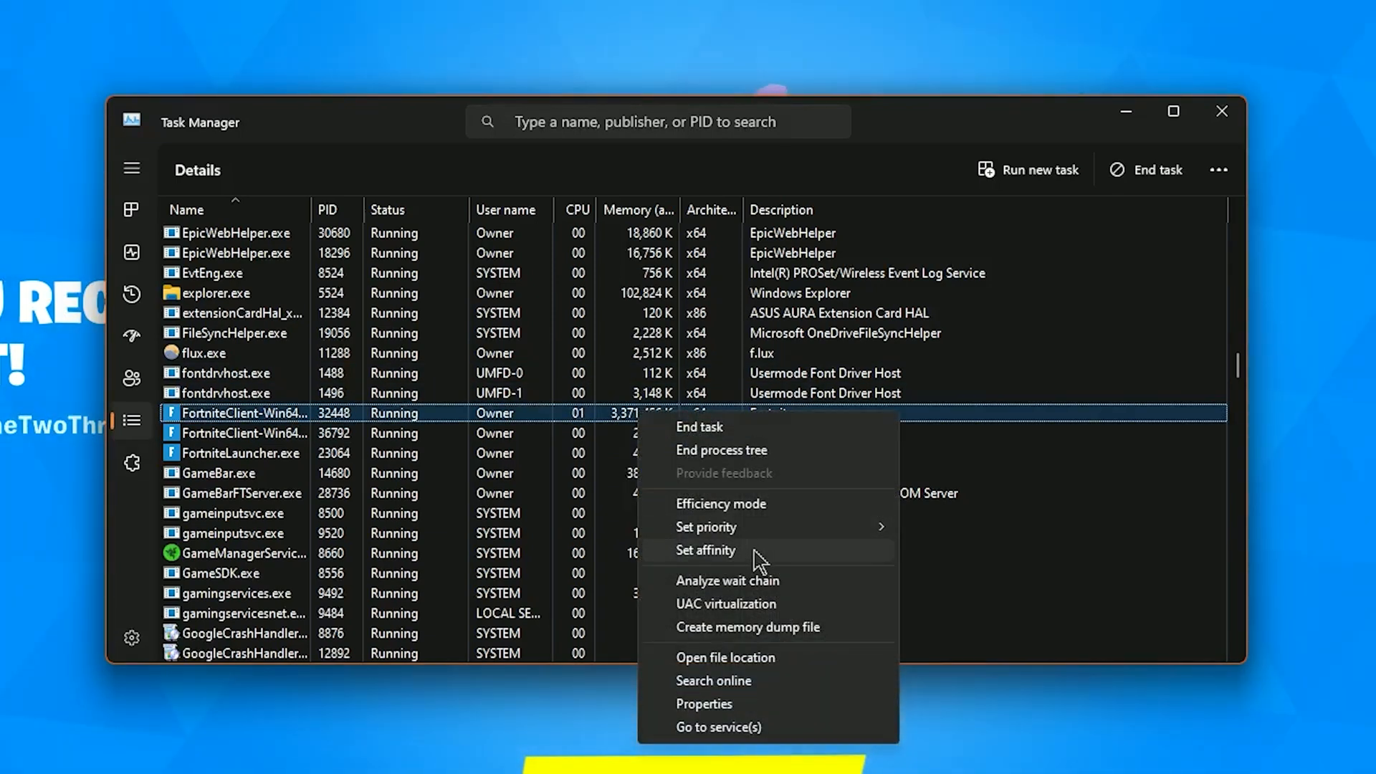
Uncheck CPU 0 in FortniteClient-Win64-Shipping.exe's processor affinity settings
{"action": "left_click", "coordinate": [706, 550]}
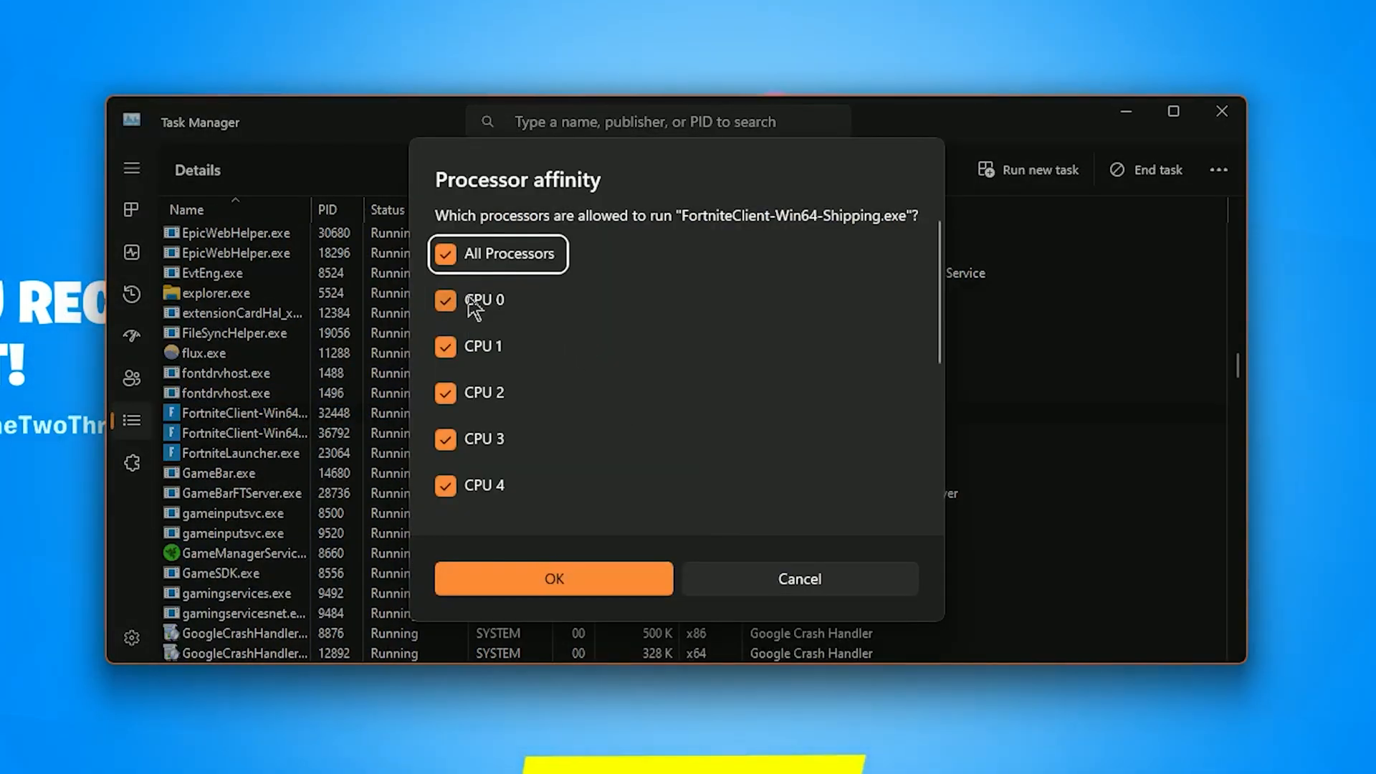
{"action": "left_click", "coordinate": [446, 299]}
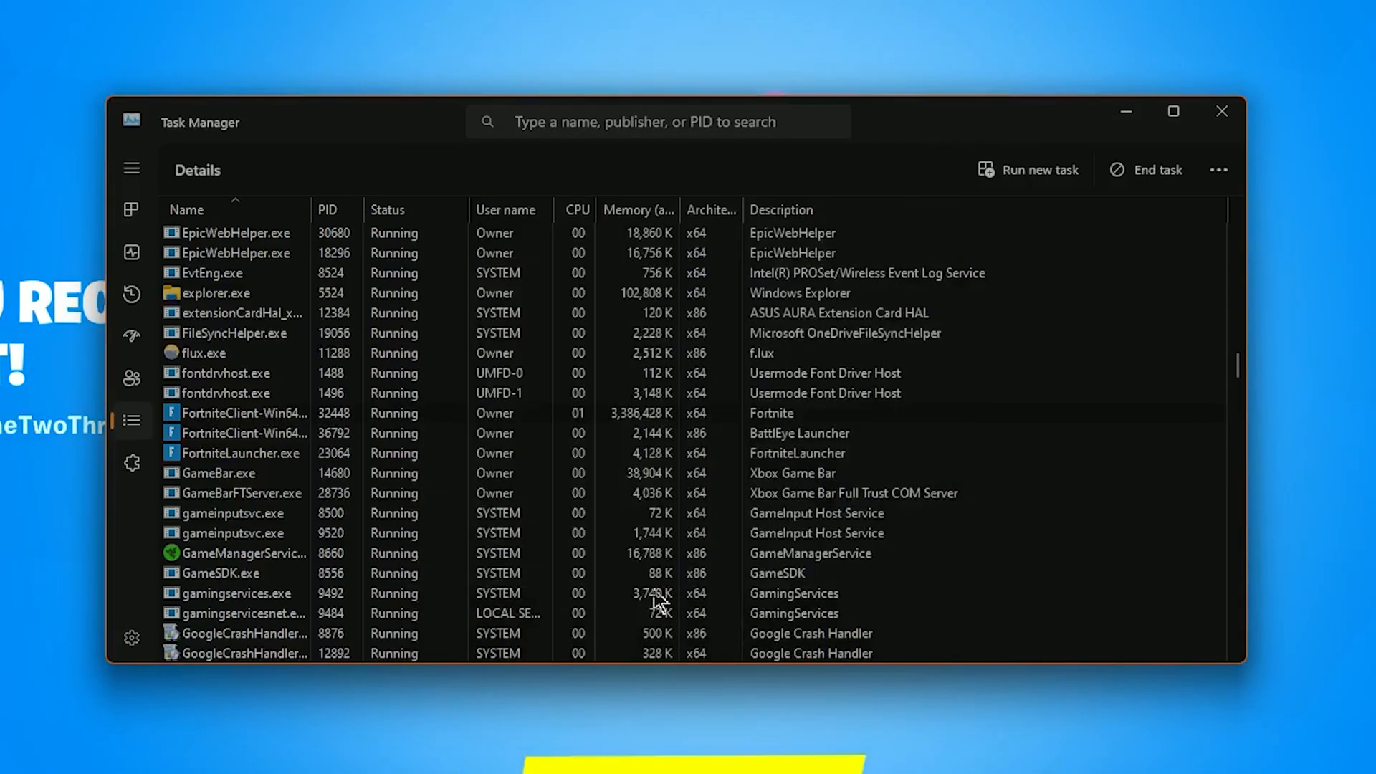
{"action": "left_click", "coordinate": [247, 413]}
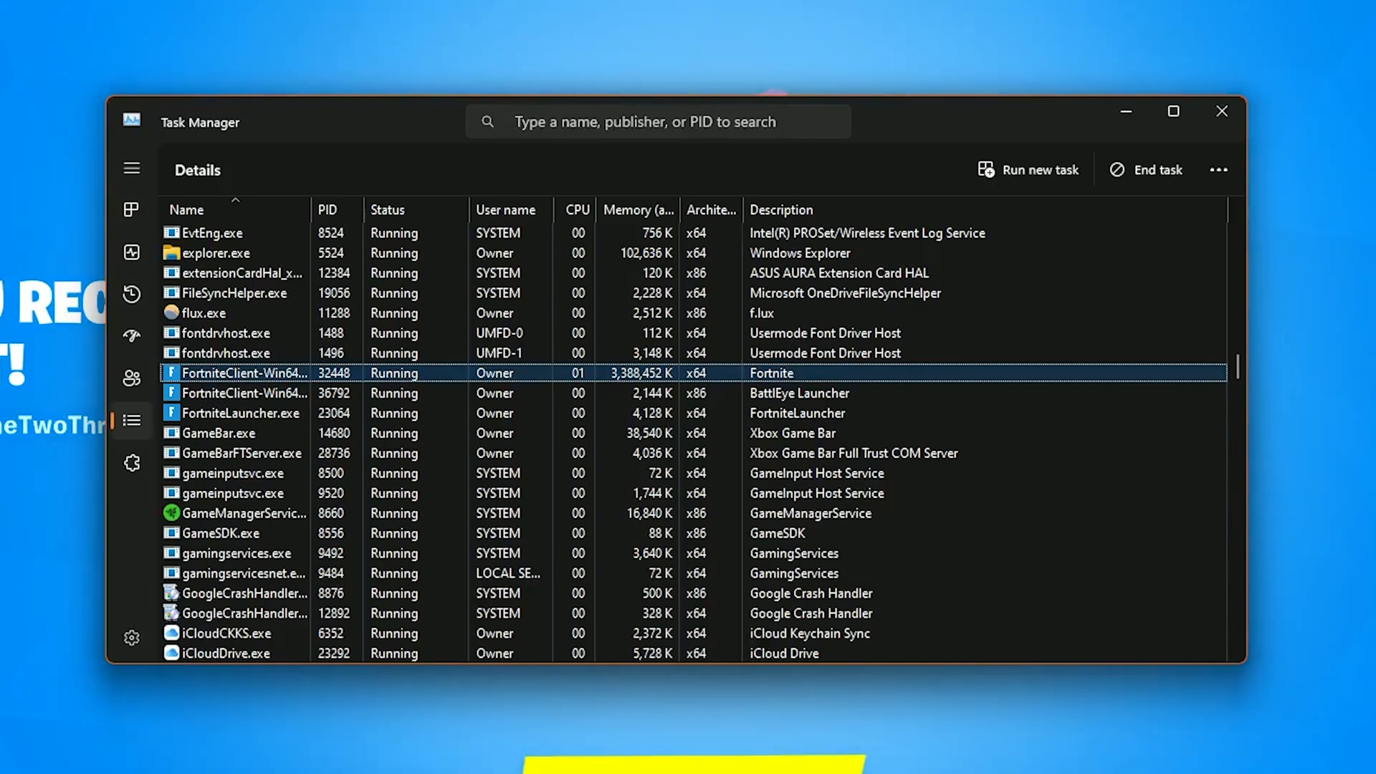
{"action": "left_click", "coordinate": [1221, 111]}
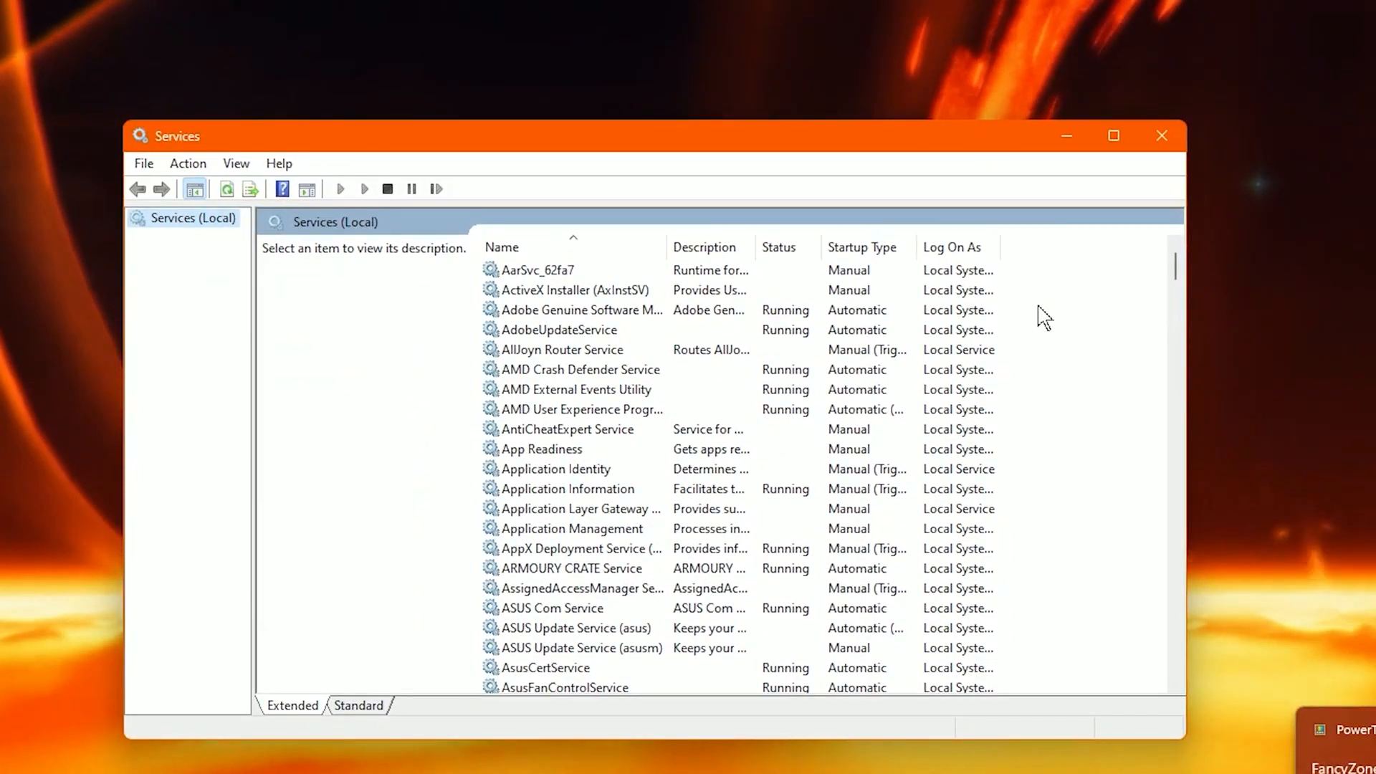
Set the Fax service's startup type to Disabled
{"action": "scroll", "scroll_direction": "down", "scroll_amount": 3}
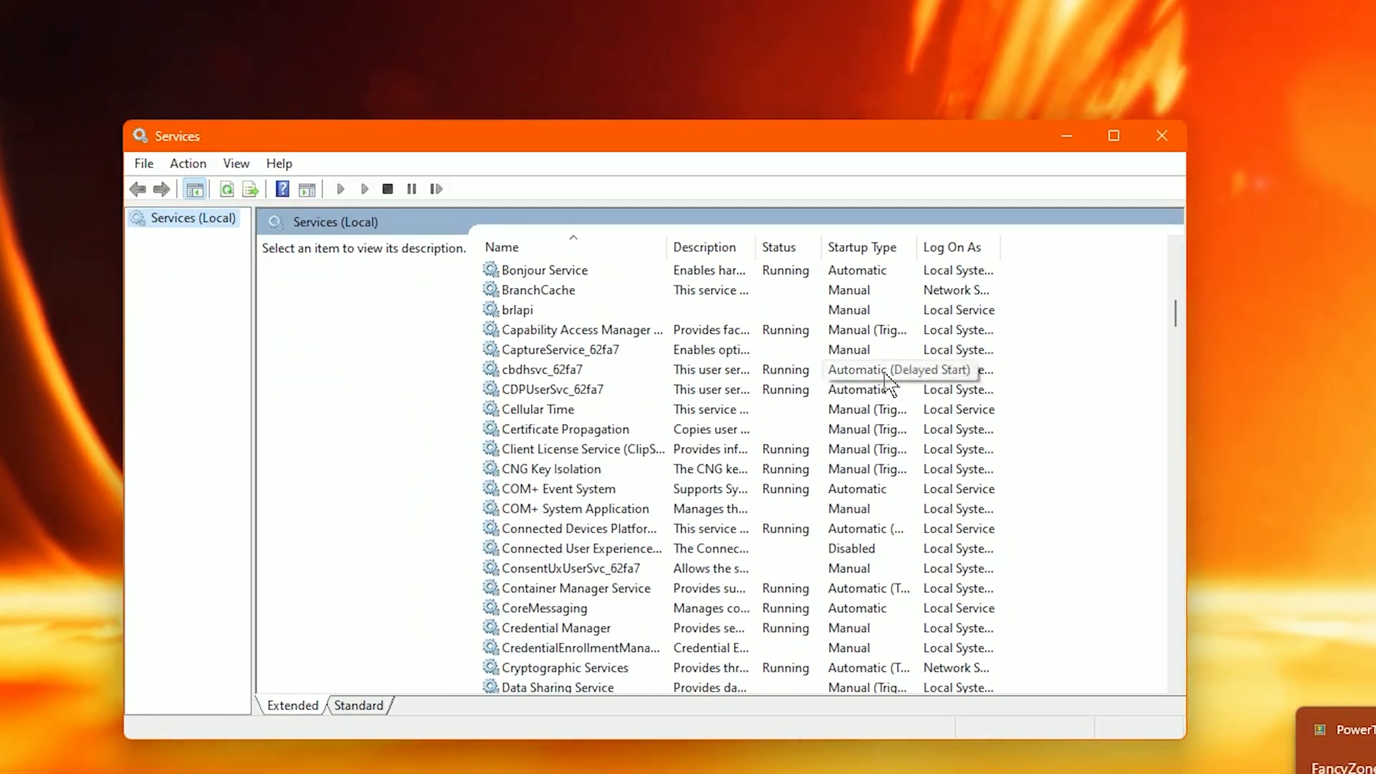
{"action": "scroll", "scroll_direction": "down", "scroll_amount": 3}
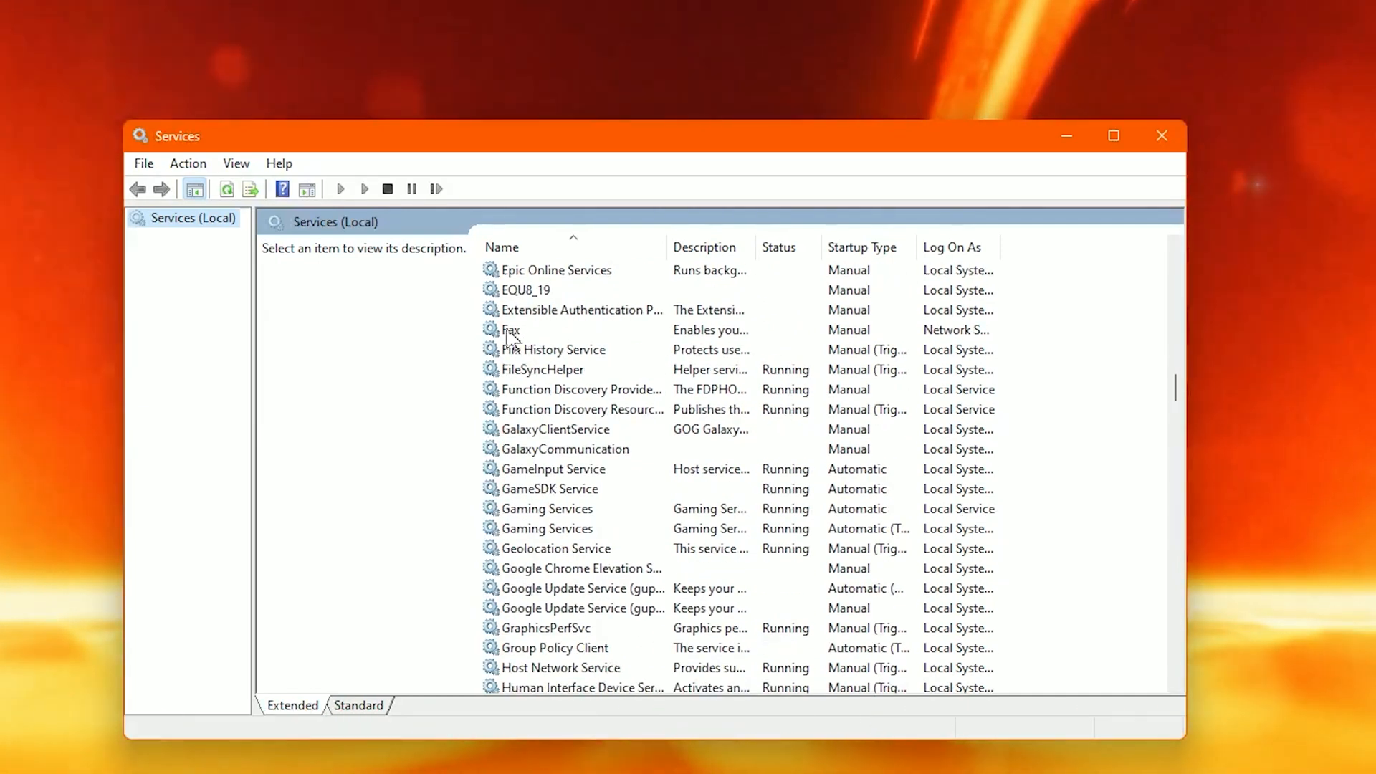
{"action": "right_click", "coordinate": [511, 330]}
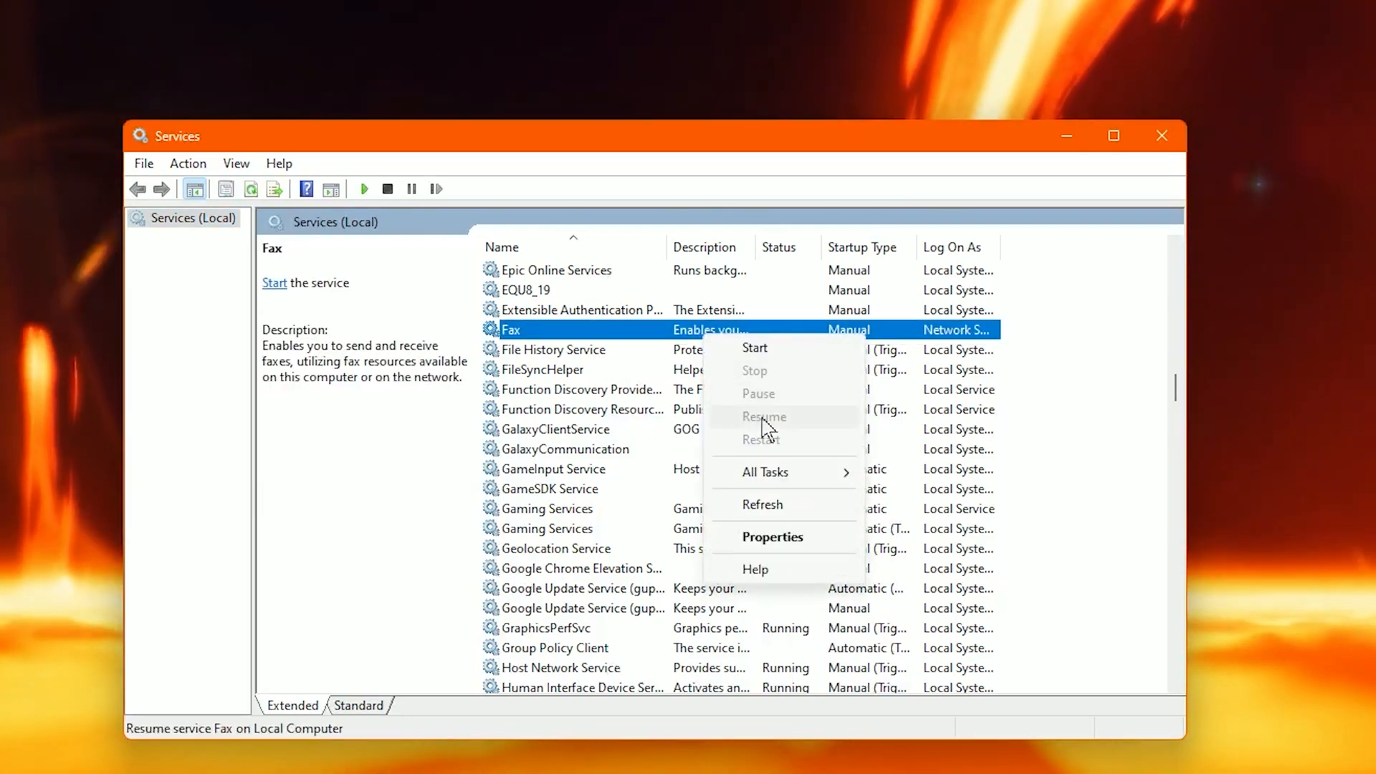
{"action": "left_click", "coordinate": [772, 537]}
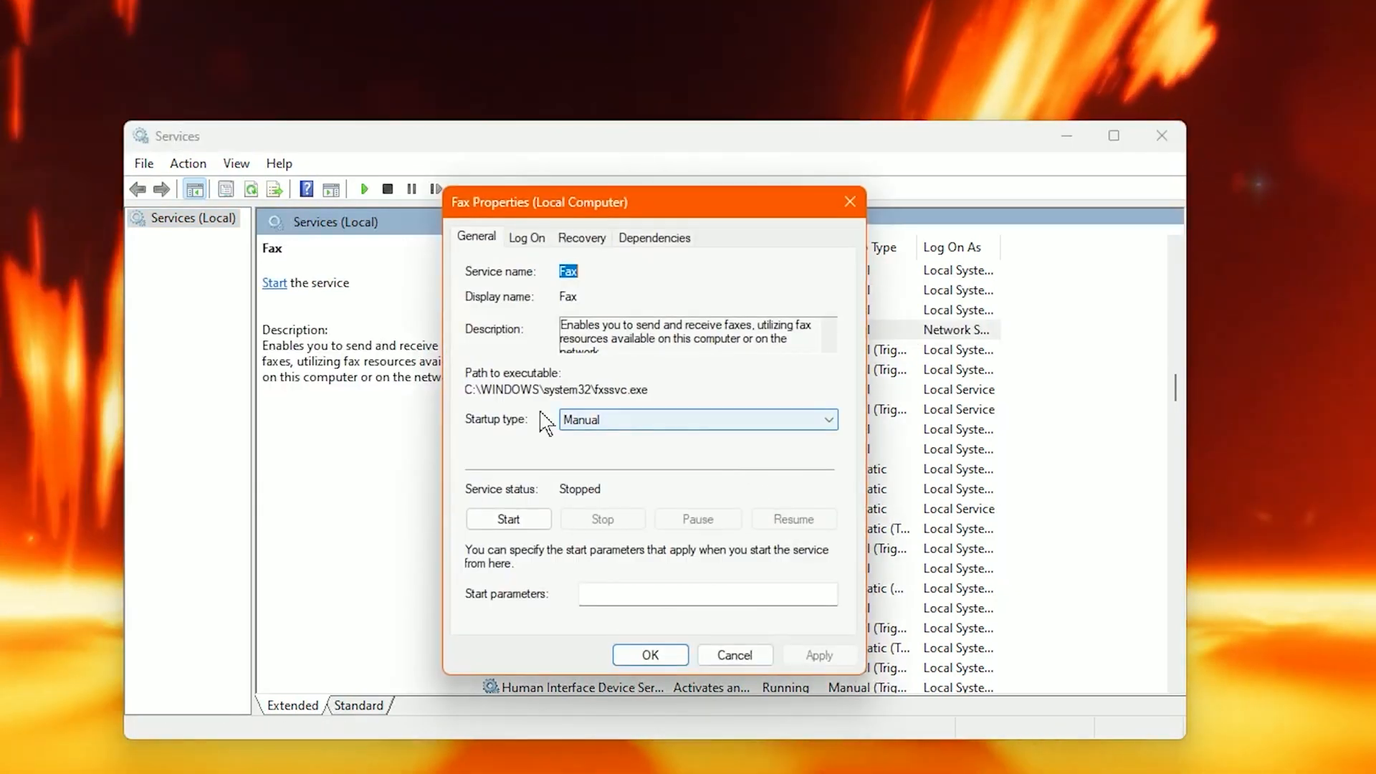
{"action": "left_click", "coordinate": [820, 655]}
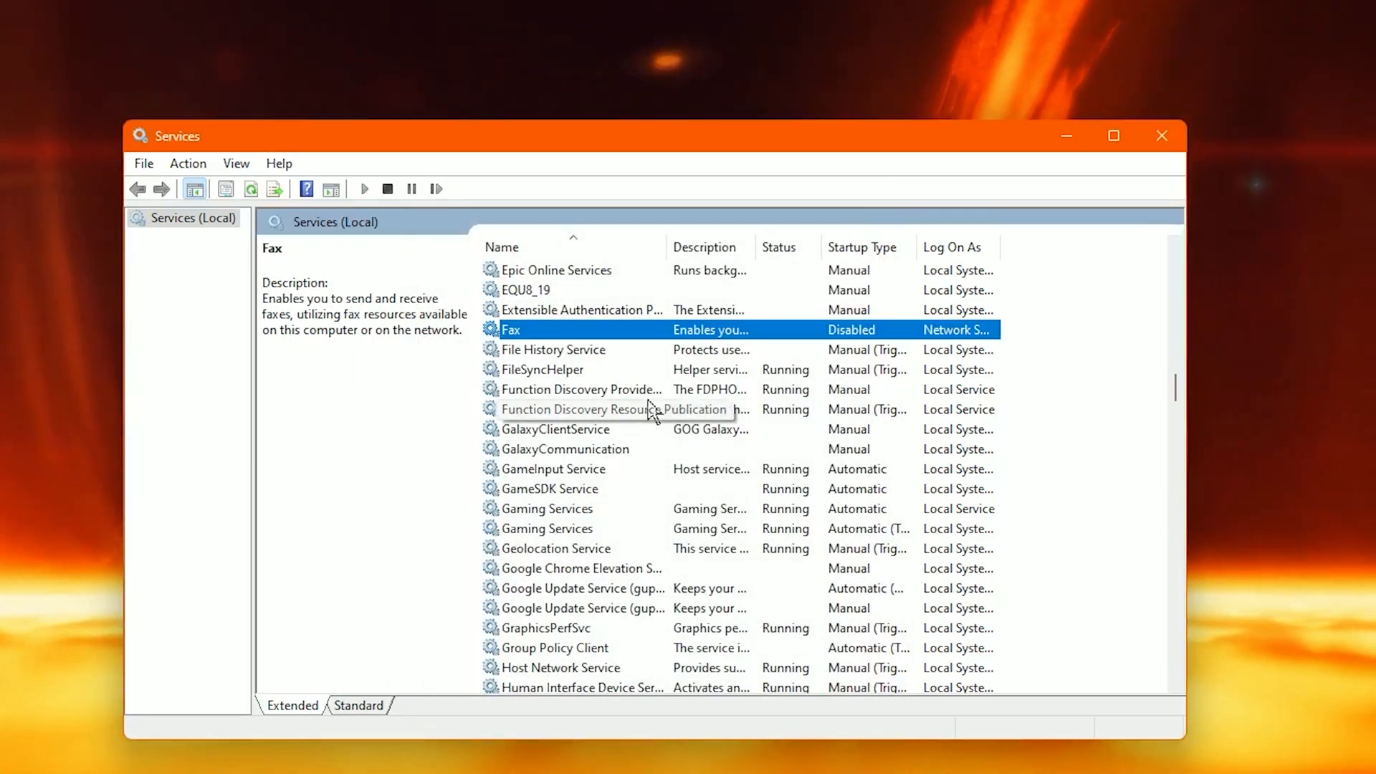
Set WalletService's startup type to Disabled, then open Windows Insider Service properties
{"action": "scroll", "scroll_direction": "down", "scroll_amount": 3}
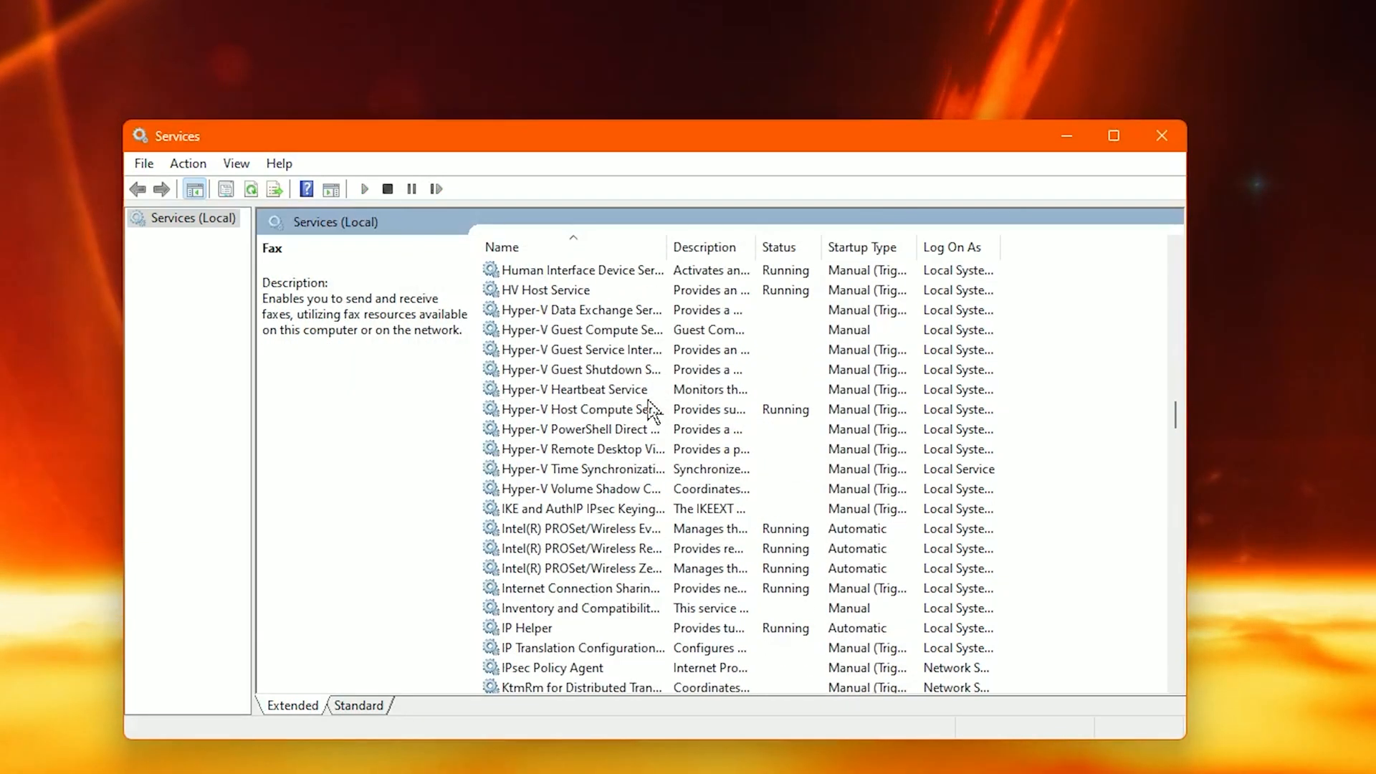
{"action": "scroll", "scroll_direction": "down", "scroll_amount": 3}
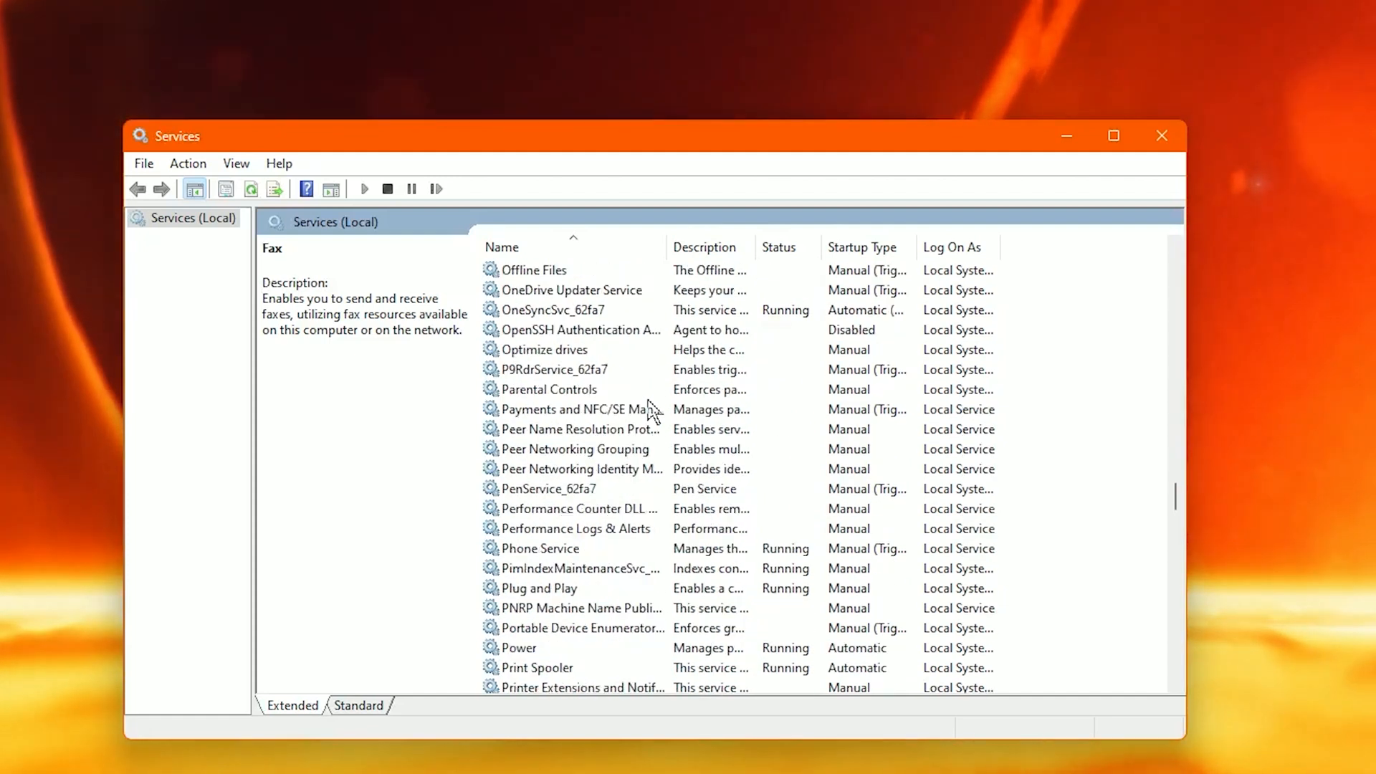
{"action": "scroll", "scroll_direction": "down", "scroll_amount": 3}
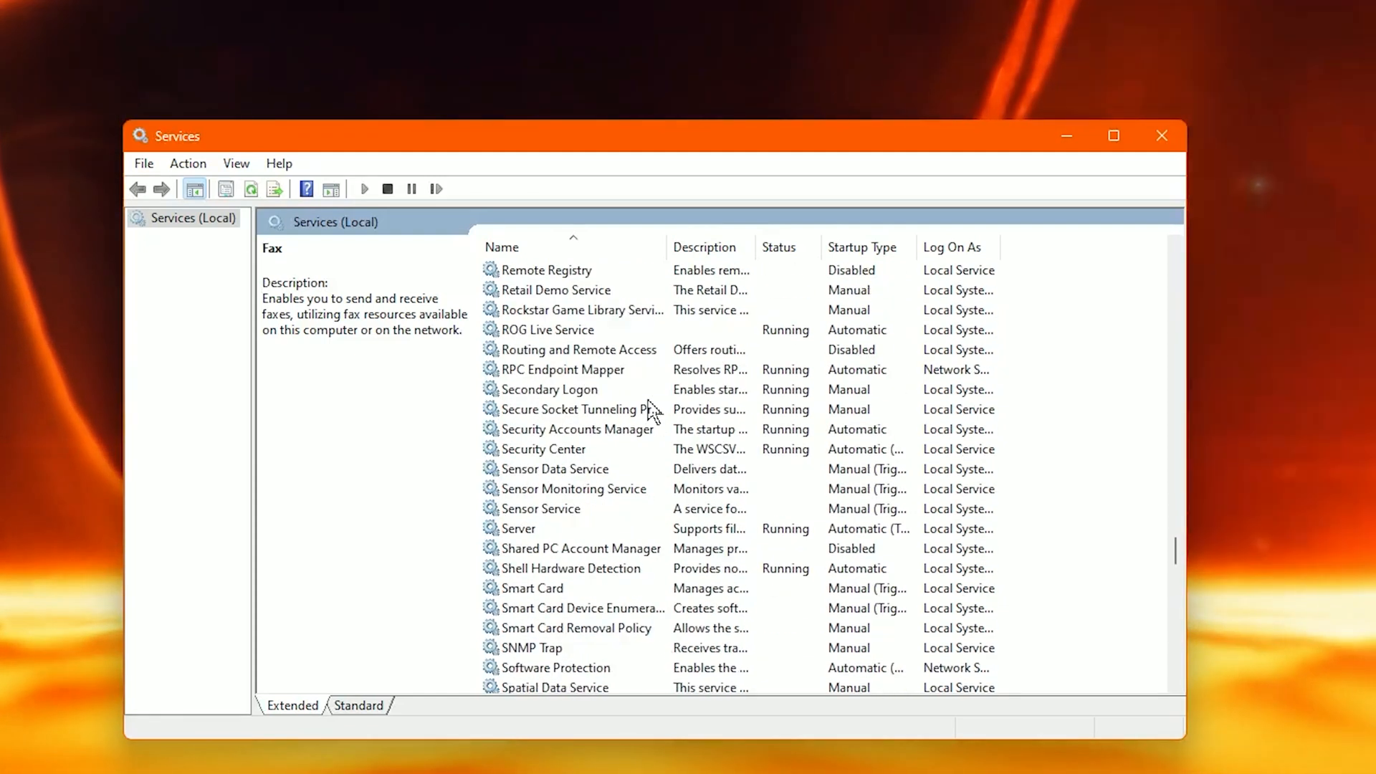
{"action": "scroll", "scroll_direction": "down", "scroll_amount": 3}
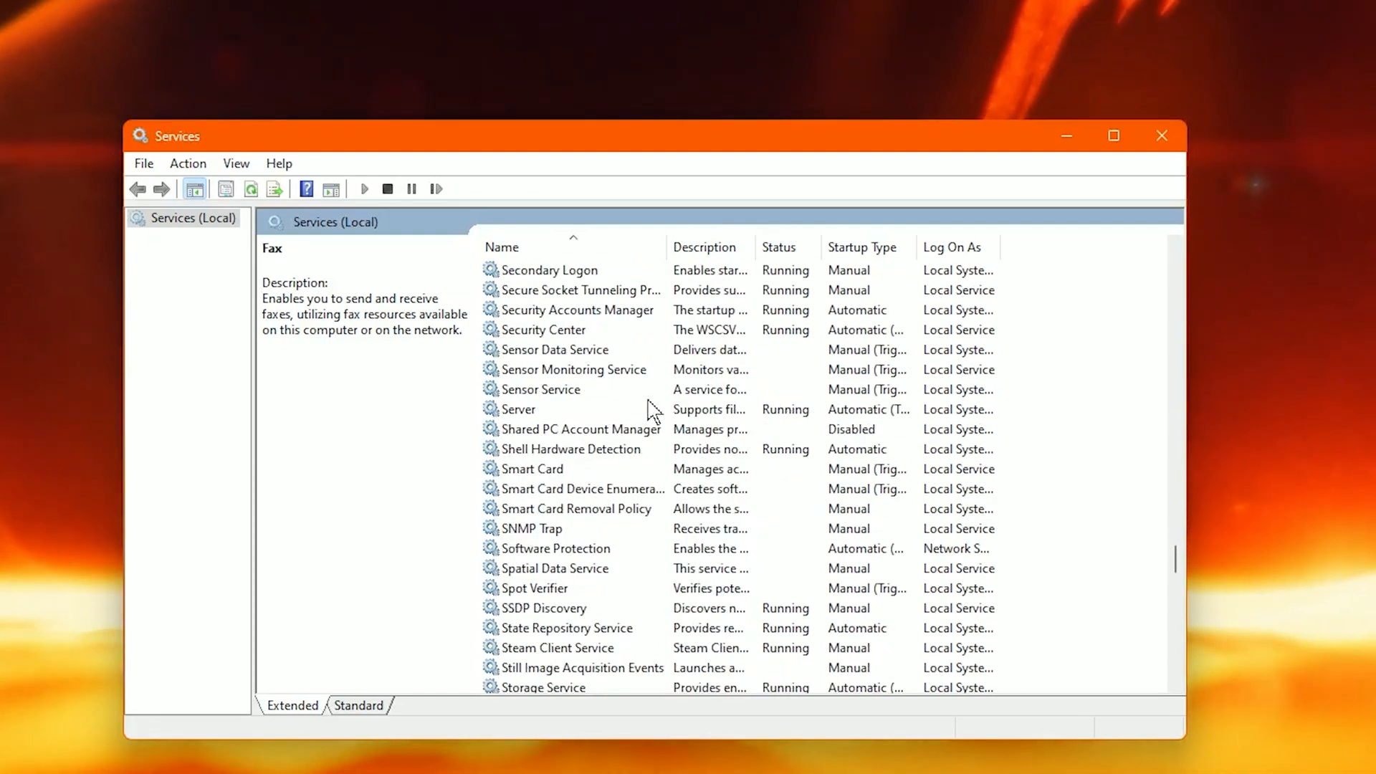
{"action": "scroll", "scroll_direction": "down", "scroll_amount": 3}
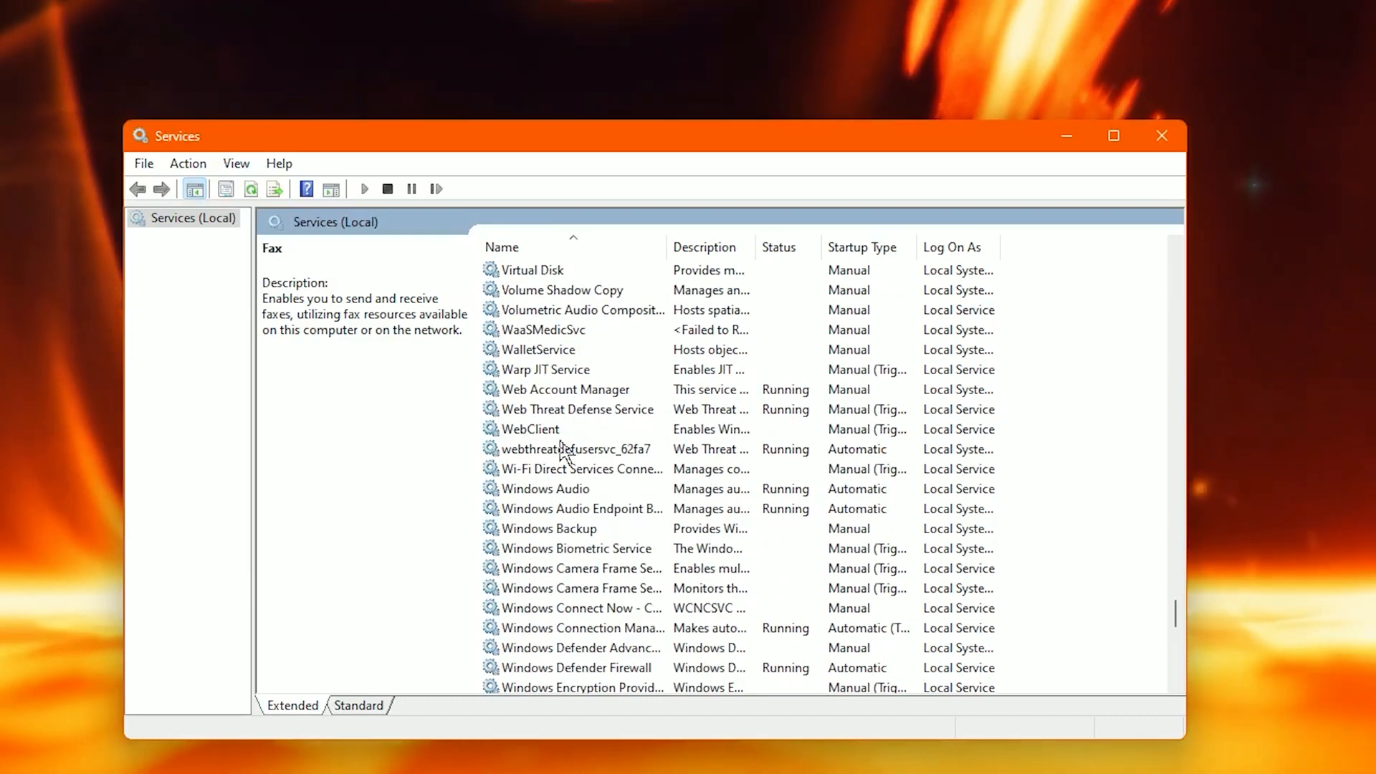
{"action": "left_click", "coordinate": [539, 350]}
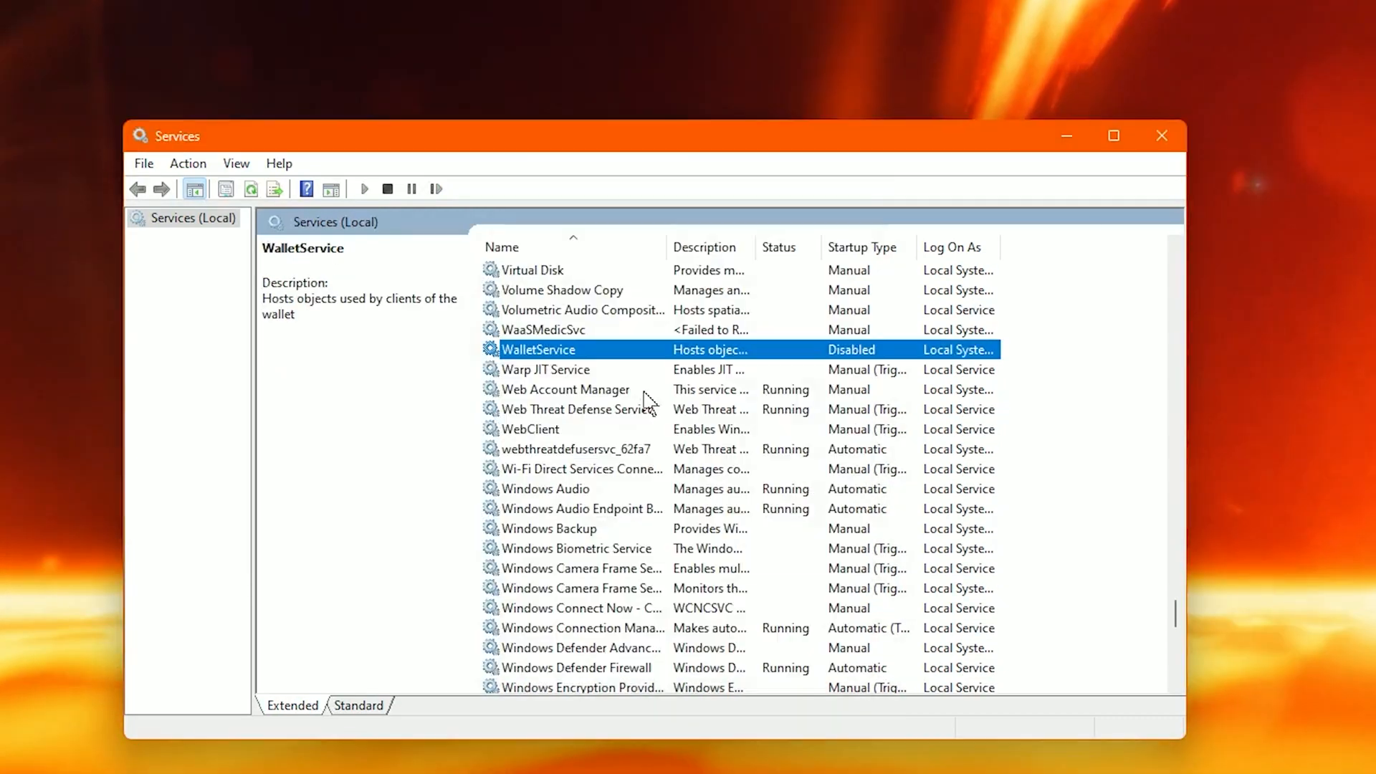
{"action": "scroll", "scroll_direction": "down", "scroll_amount": 3}
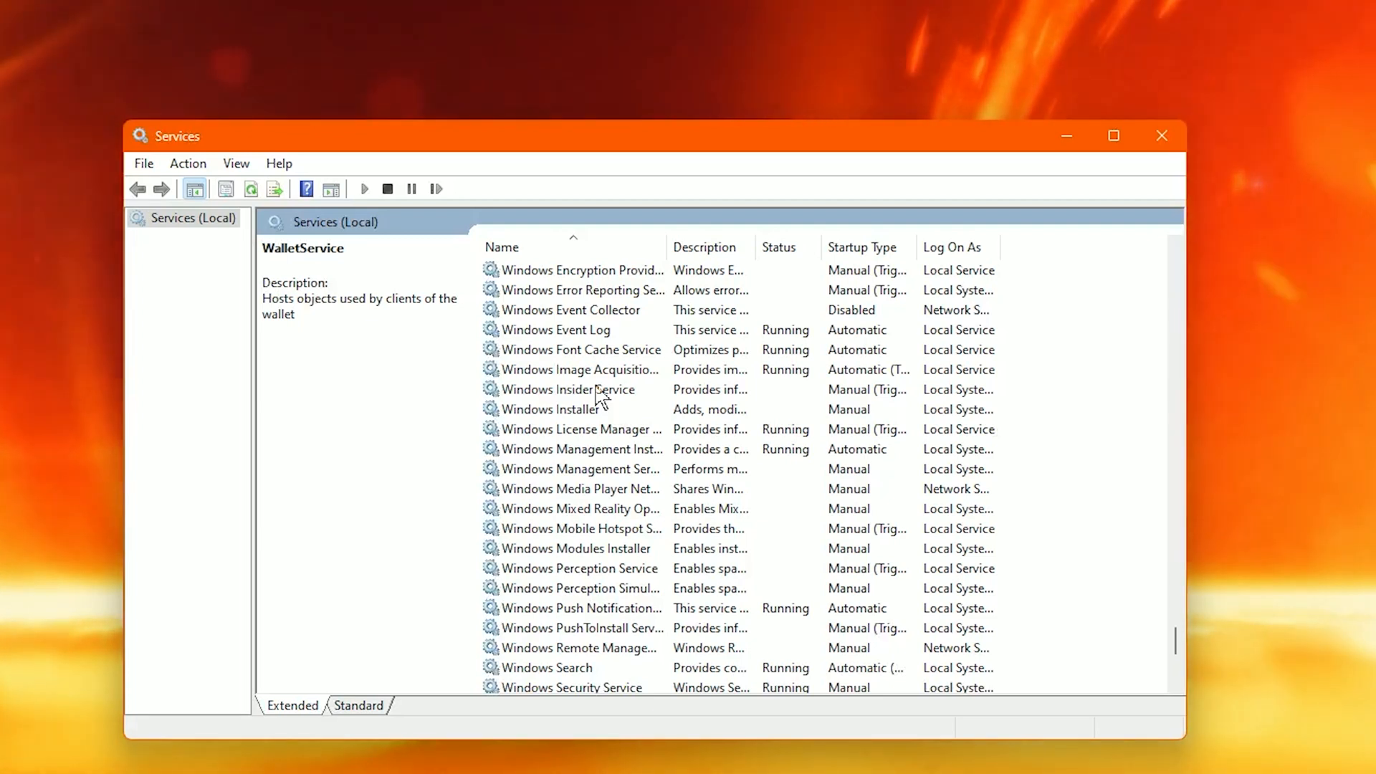
{"action": "double_click", "coordinate": [570, 389]}
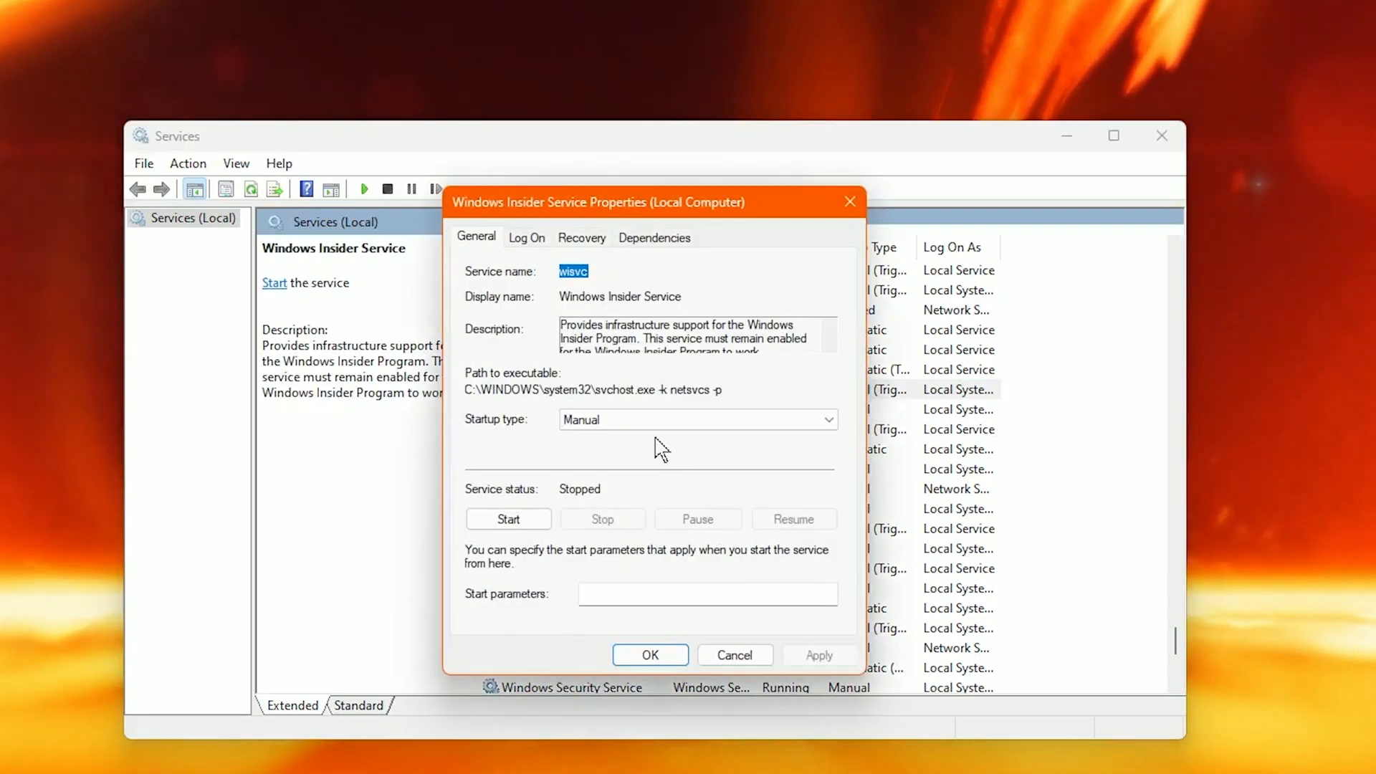